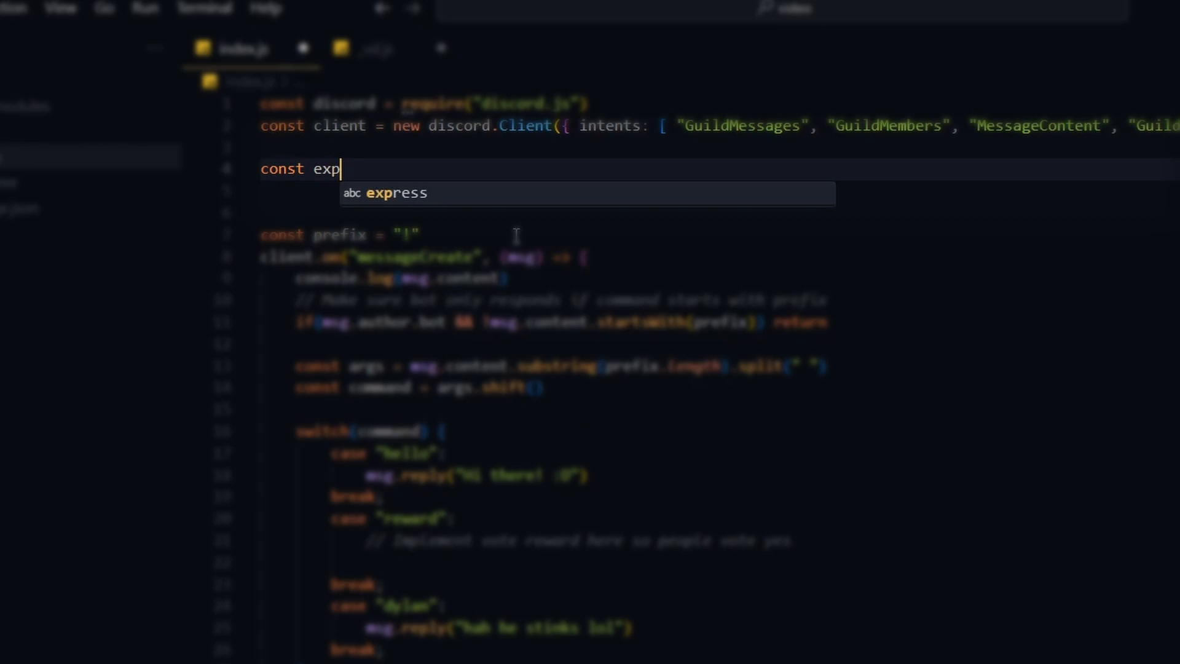
pyautogui.write('ress = require()')
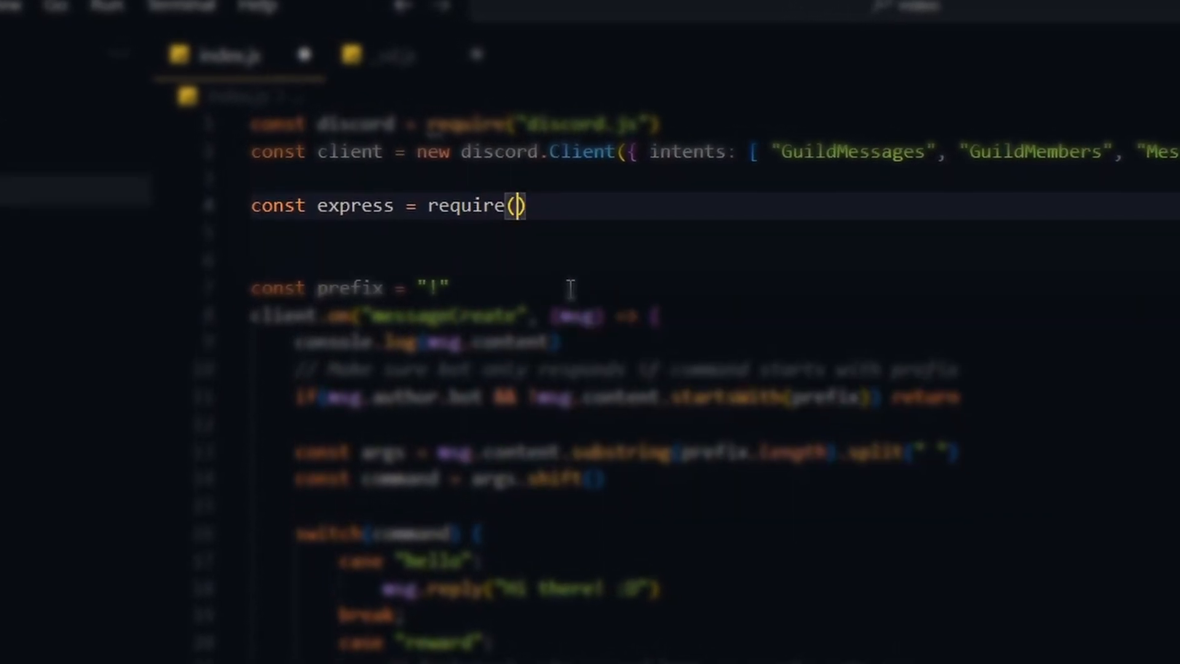
pyautogui.write('"express"')
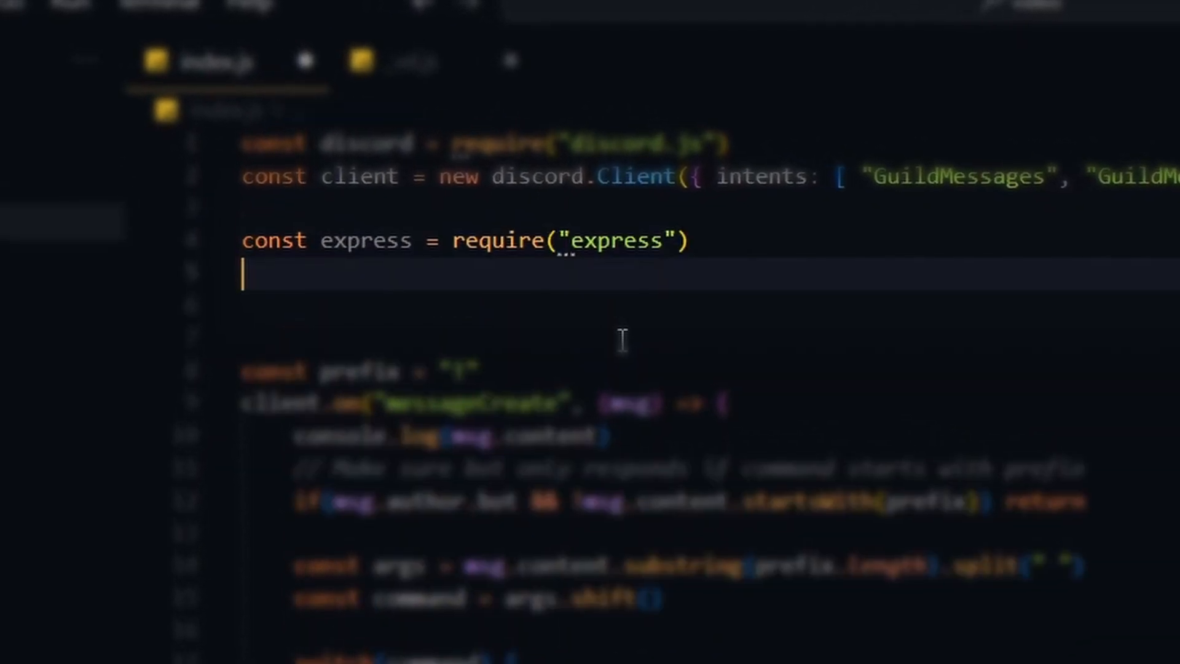
pyautogui.write('const Topgg =')
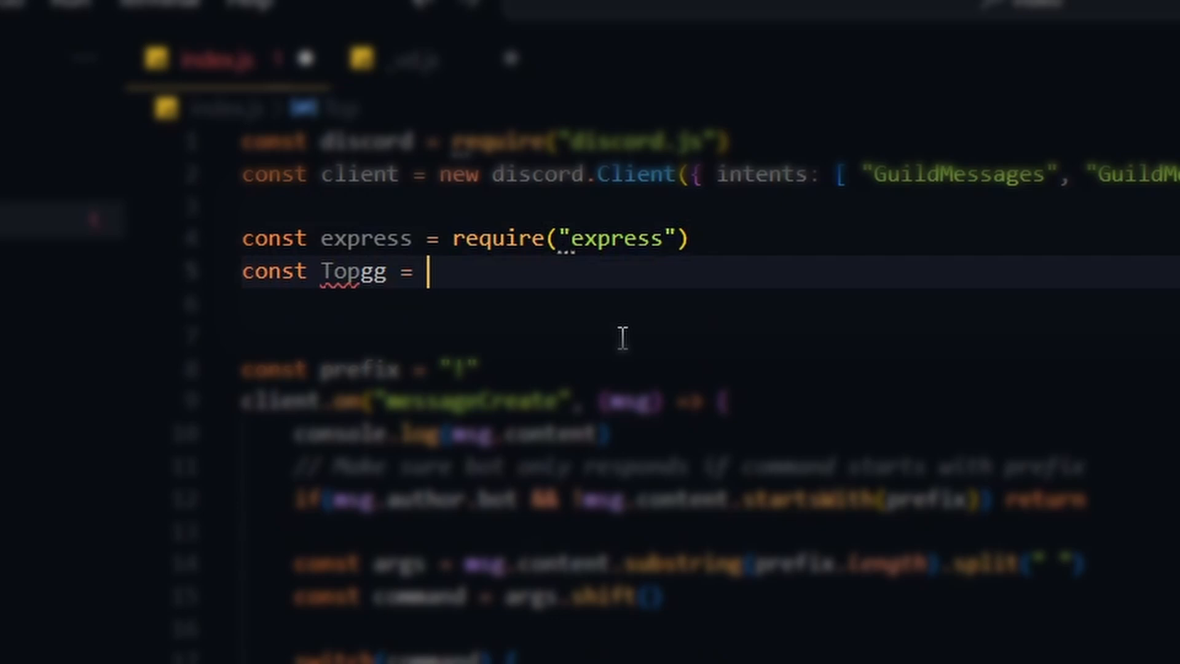
pyautogui.write('require("@top-gg/sdk")')
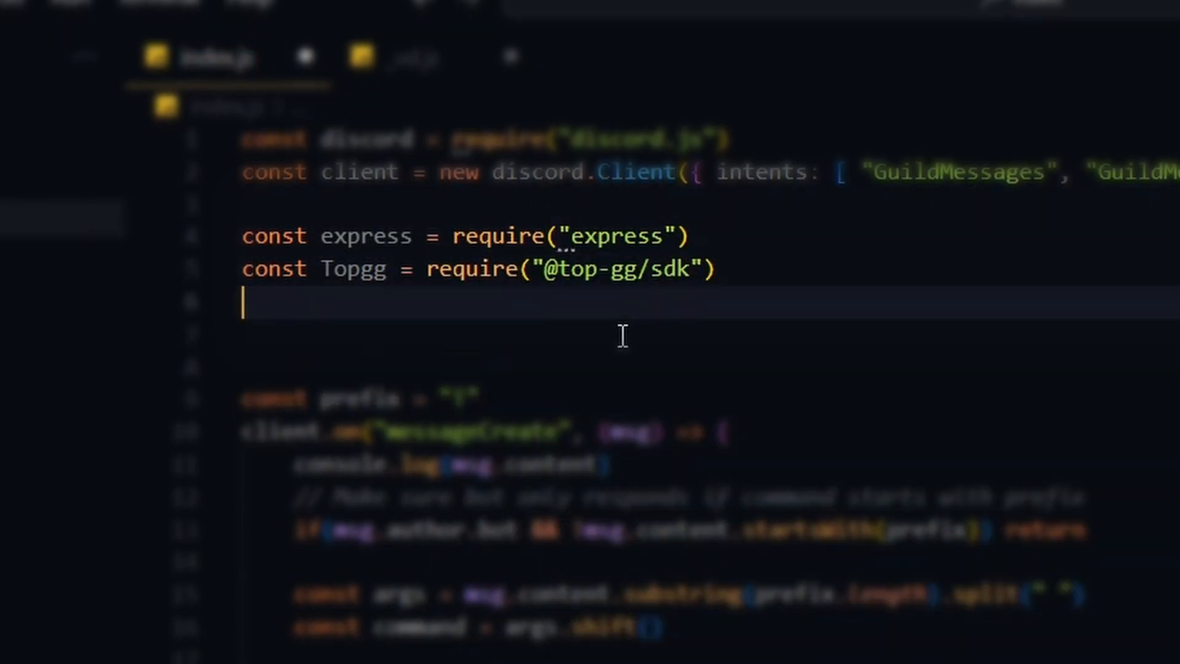
pyautogui.write('const app = express(')
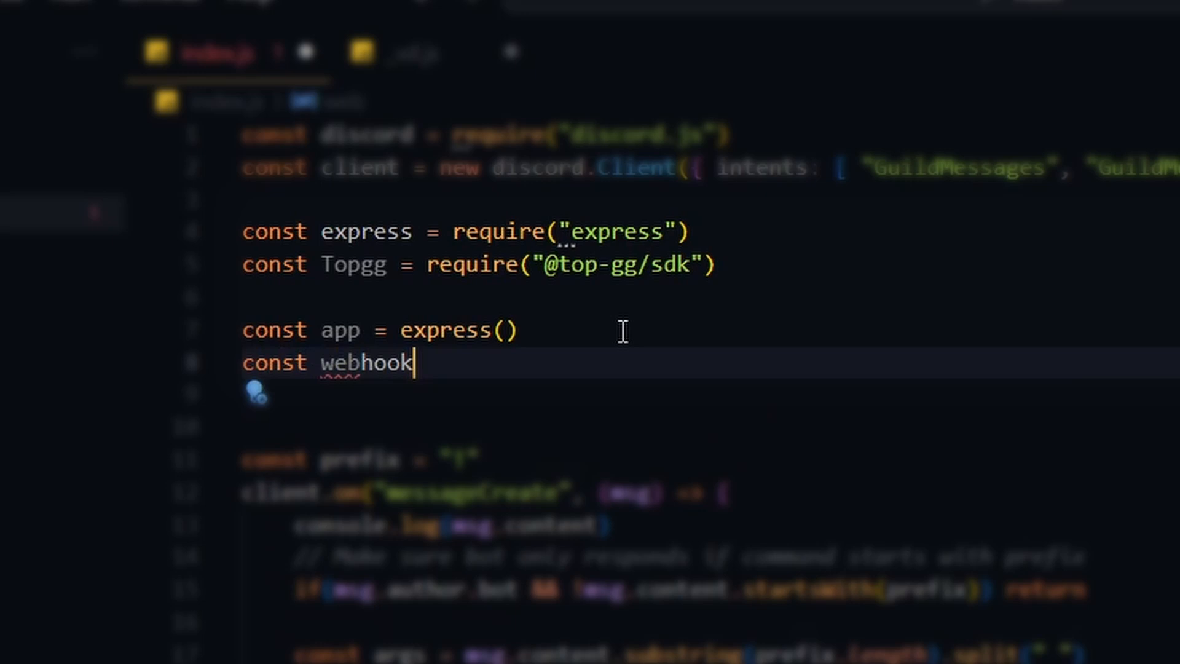
pyautogui.write('= new Topgg.Webhook("")')
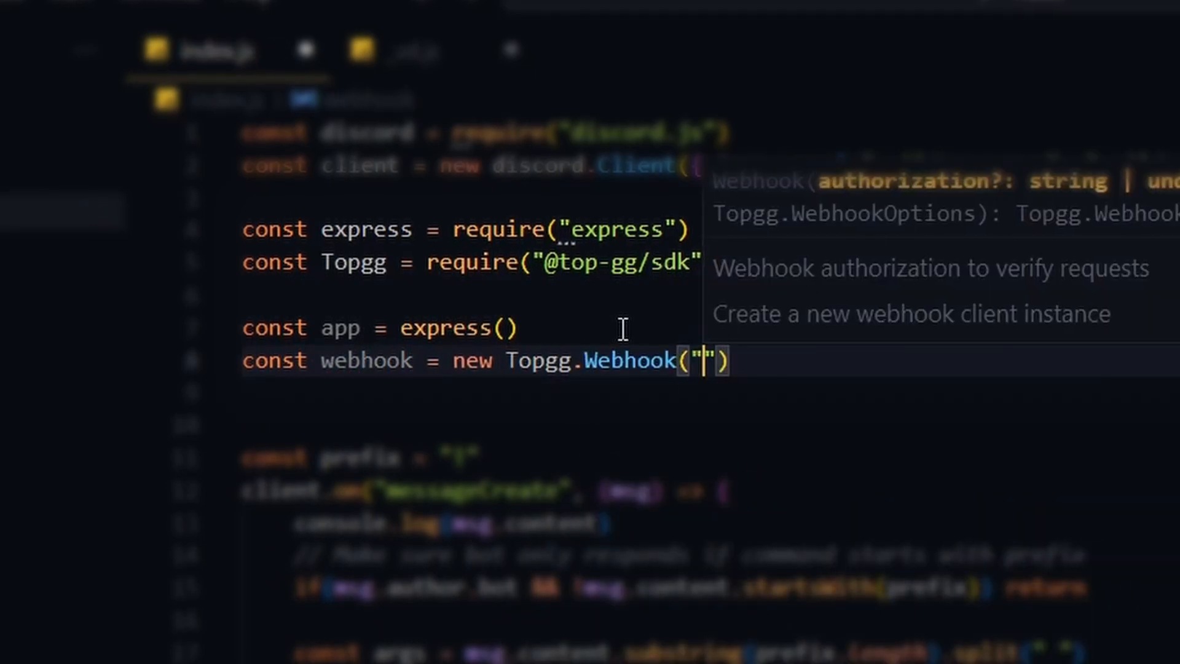
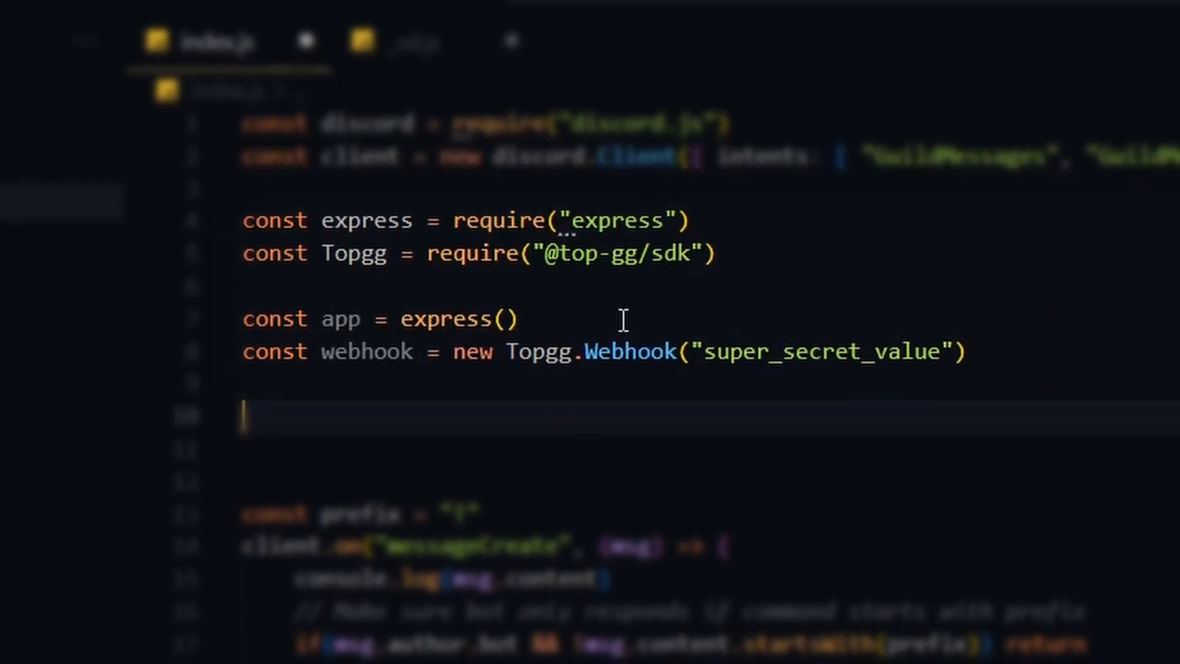
pyautogui.write('const v')
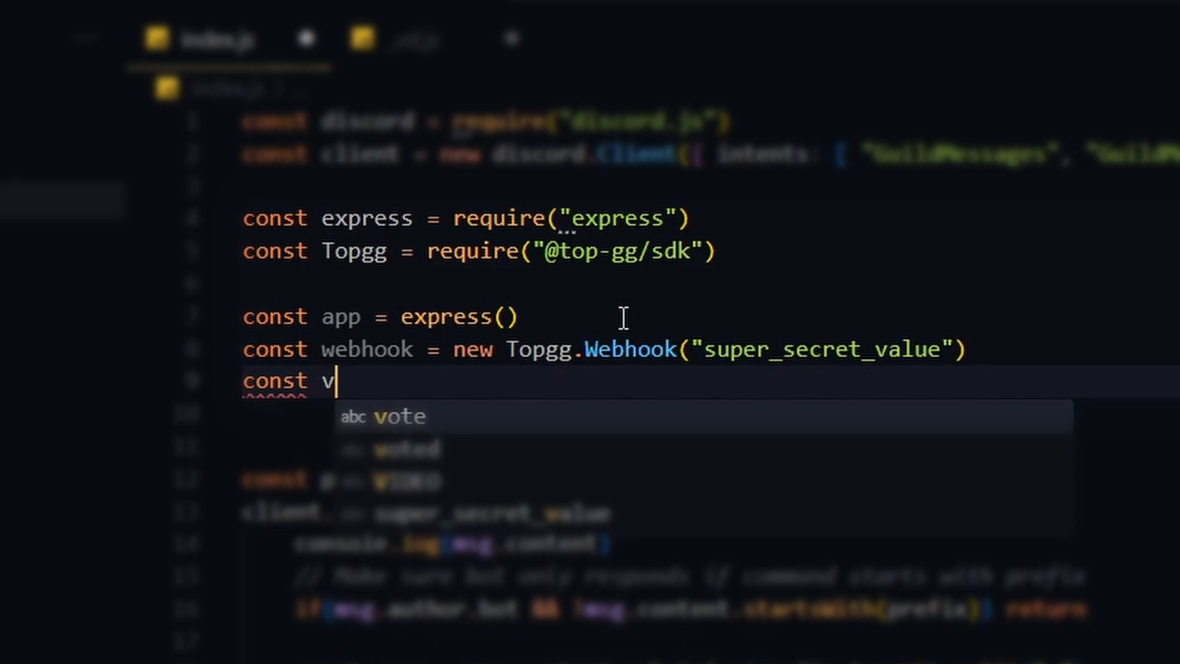
pyautogui.write('oted')
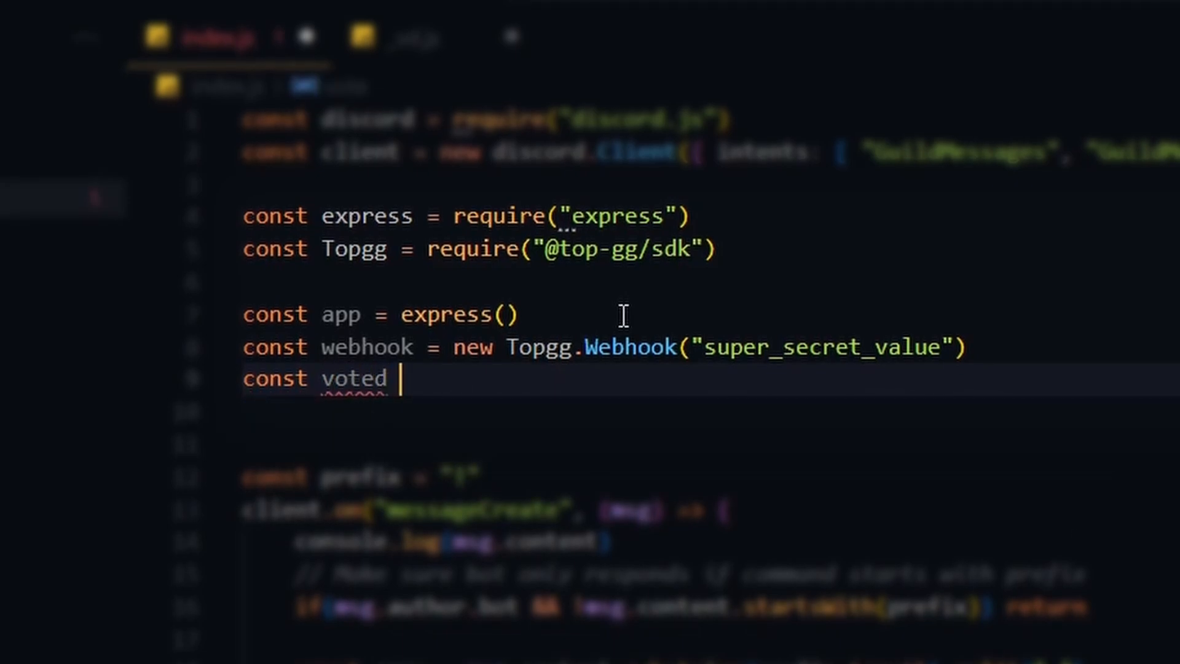
pyautogui.write('= new Set(')
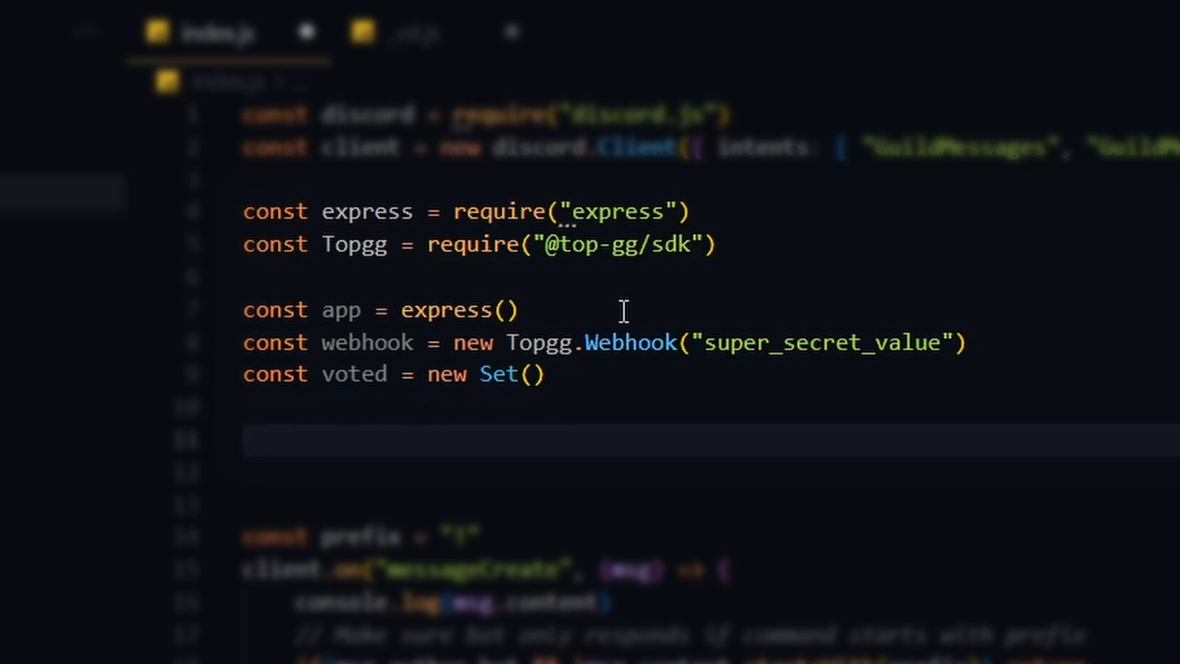
# Add a /webhook POST route via webhook.listener that records vote.user and removes it after 13 hours
pyautogui.write('app.post(')
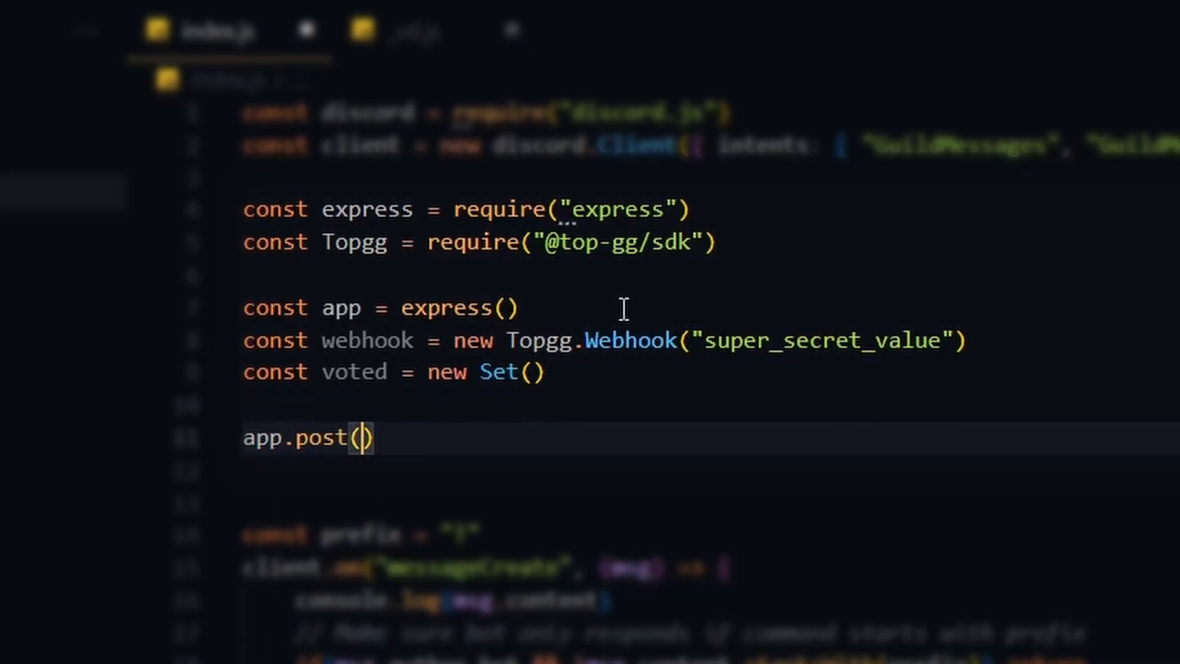
pyautogui.write('"/webhook",')
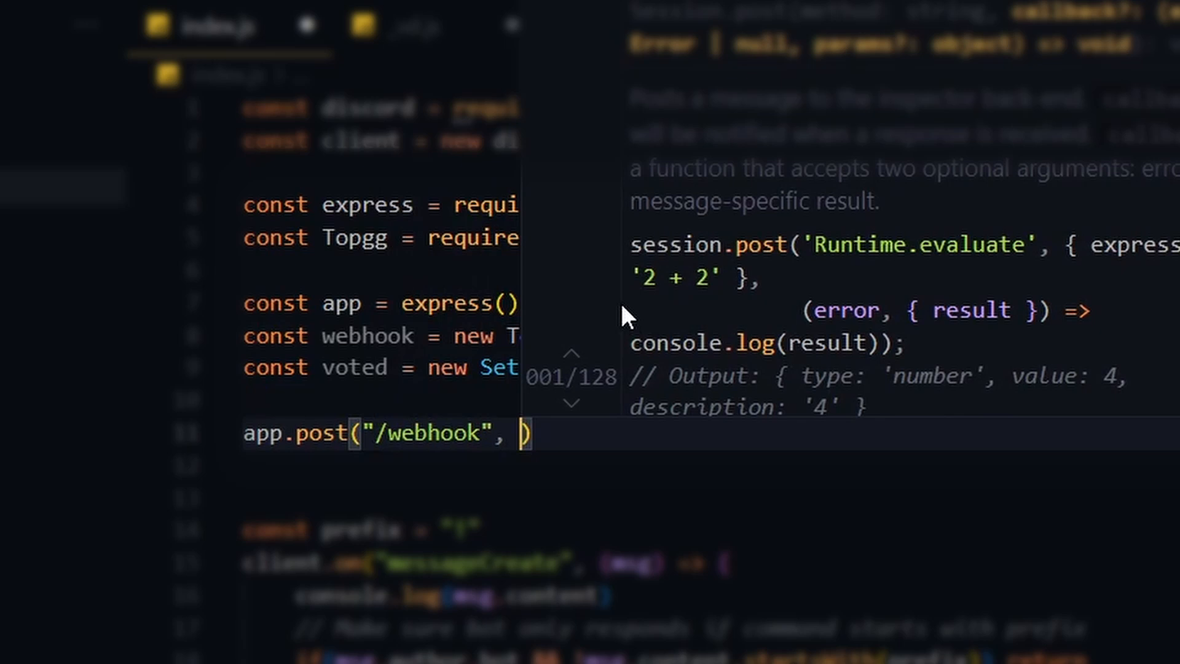
pyautogui.write('webhook.listener')
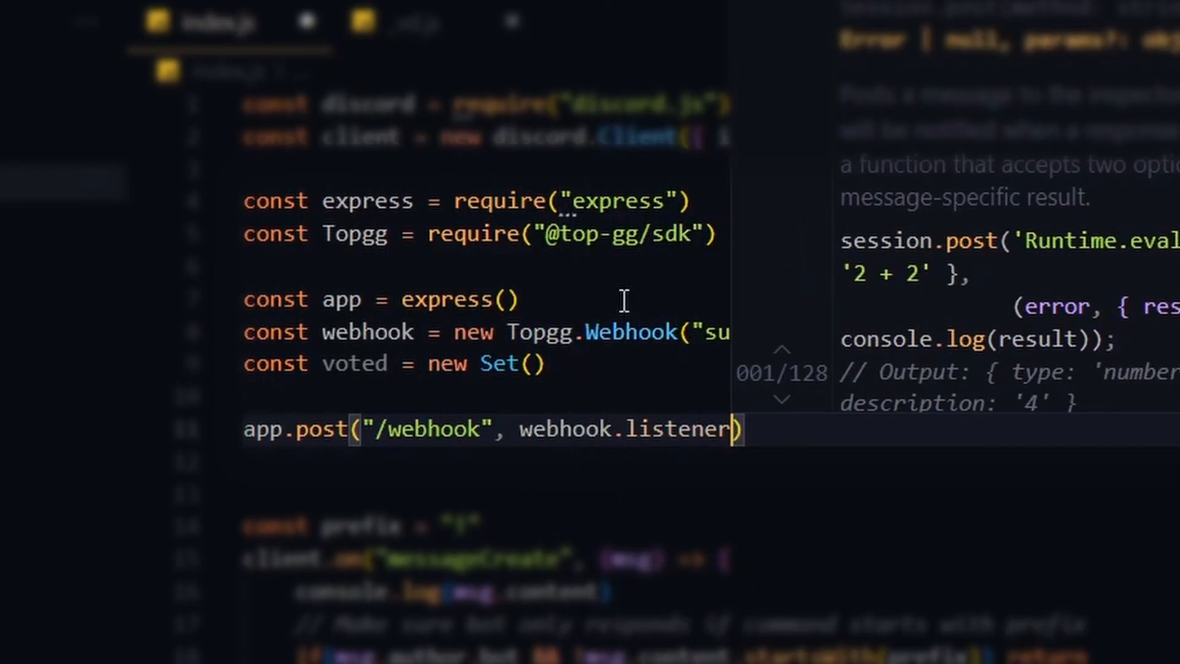
pyautogui.write('vote =')
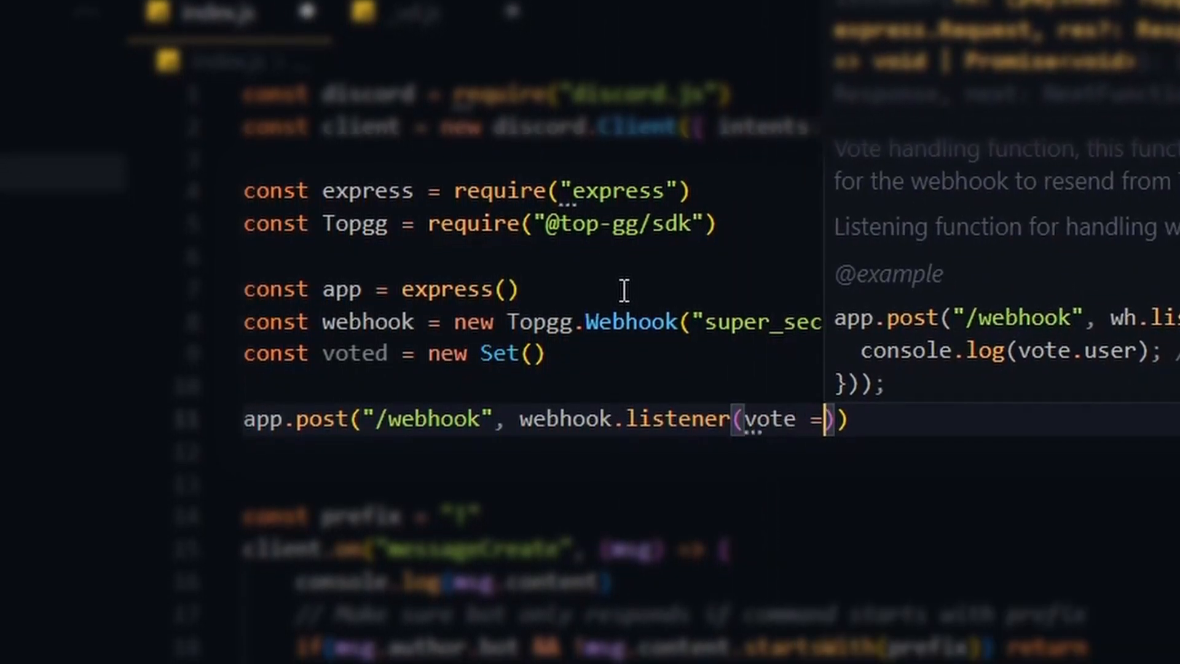
pyautogui.write('voted.add(vote.user')
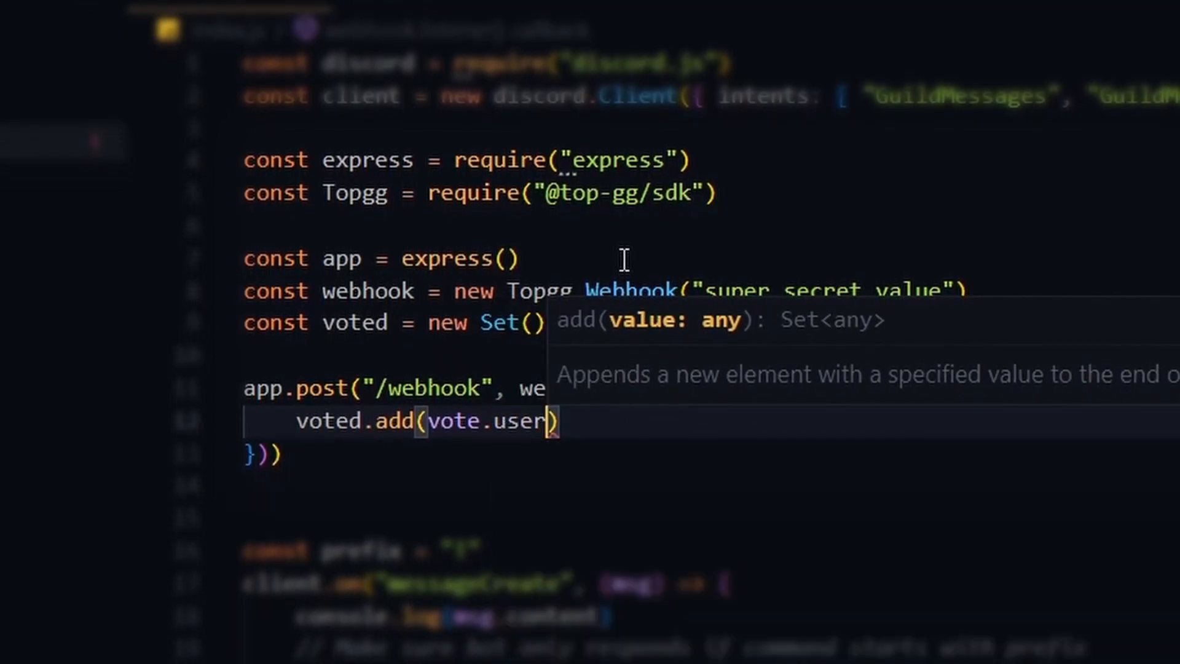
pyautogui.write('setTimeout(() => {')
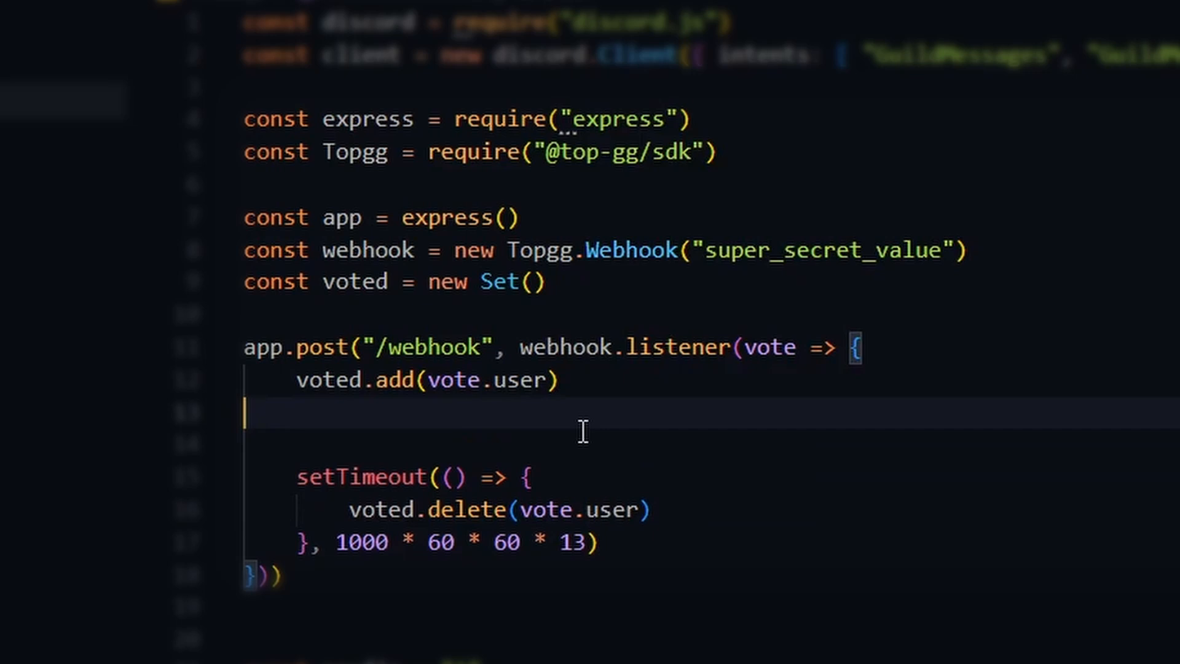
# Send the voter a thank-you DM through client.users (vote.user).send
pyautogui.write('client.users.cache.get/')
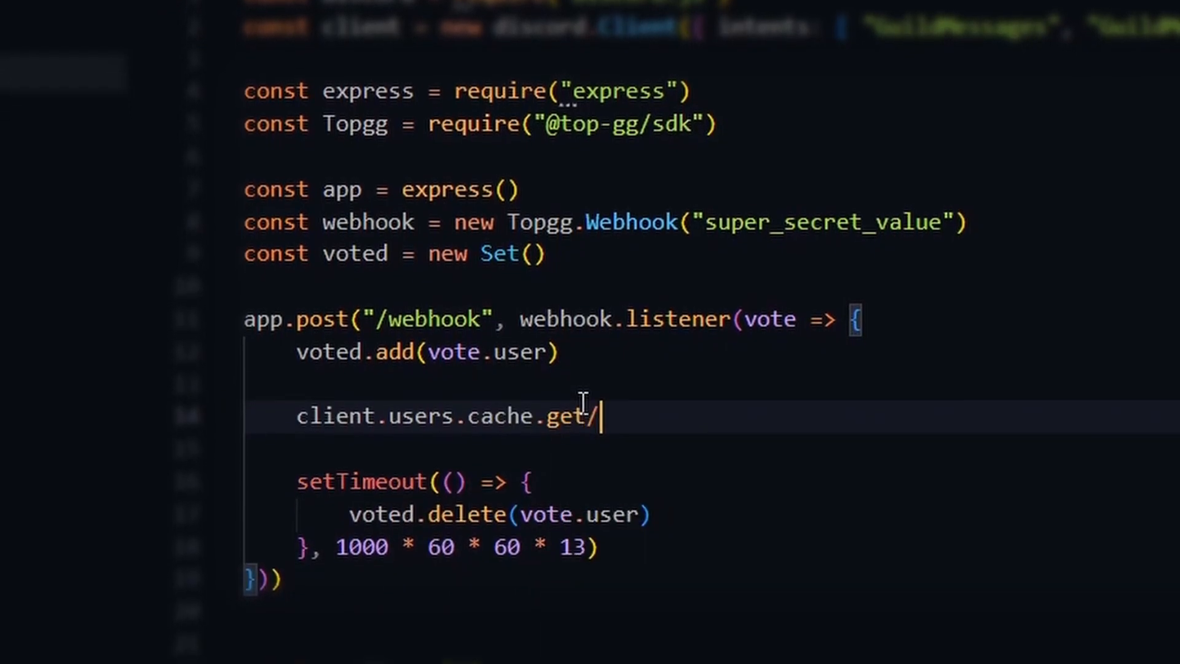
pyautogui.write('(vote.user).send("Thank you for voting!! Here')
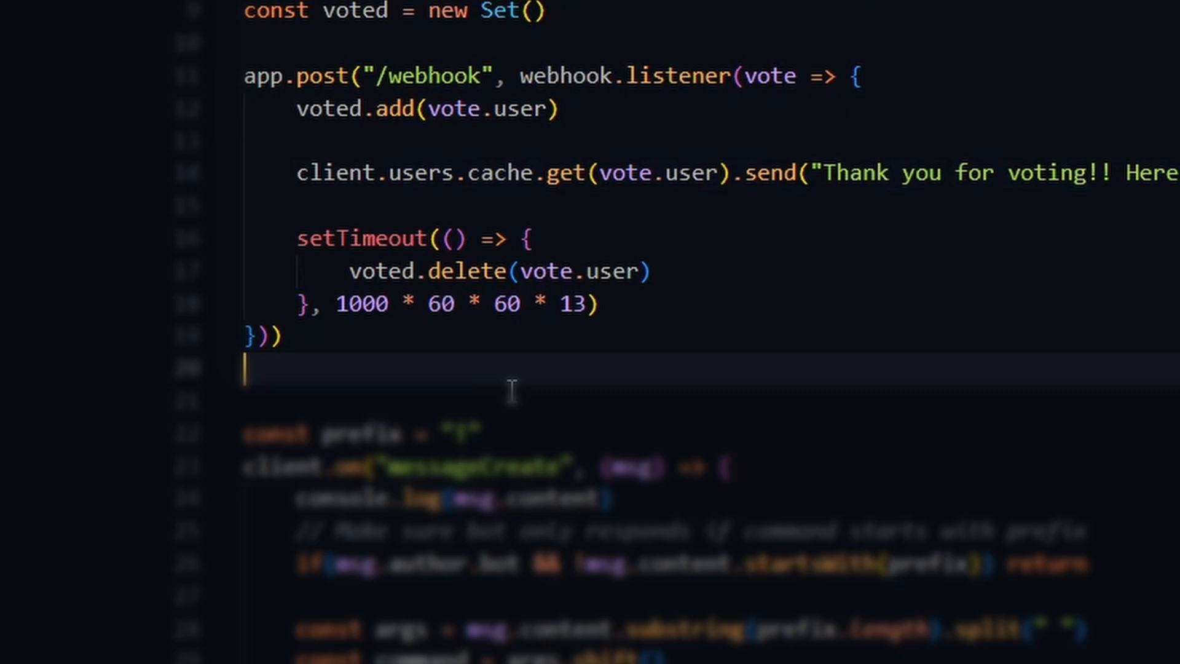
# Make the Express app listen on port 8080
pyautogui.scroll(-3)
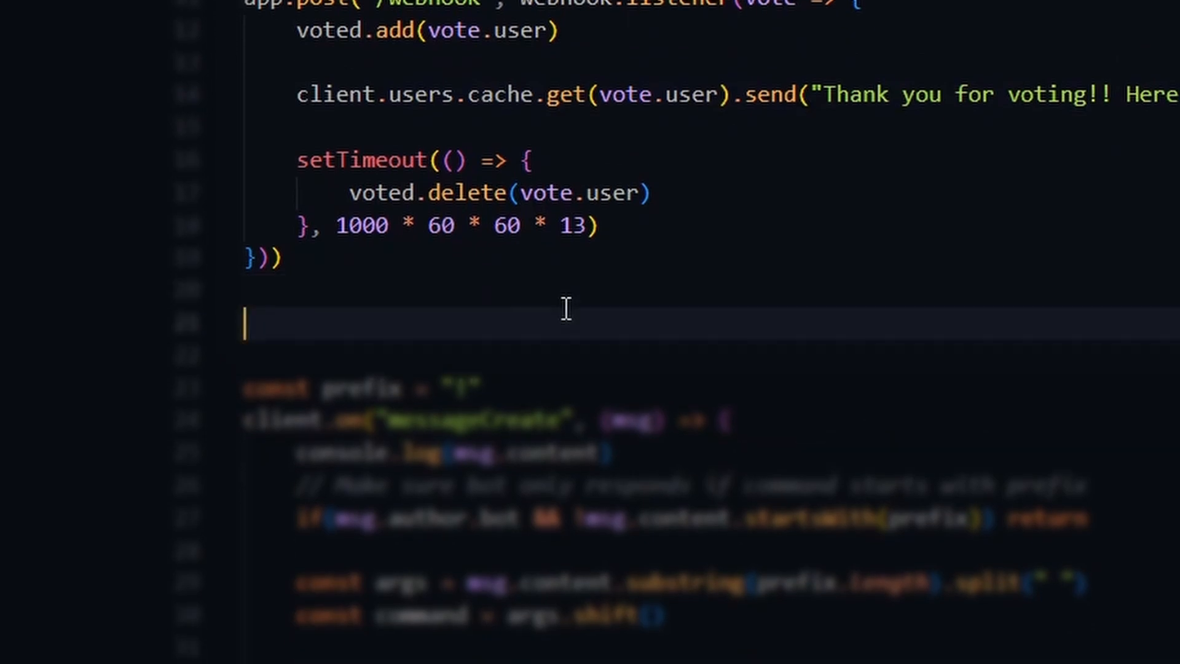
pyautogui.write('app')
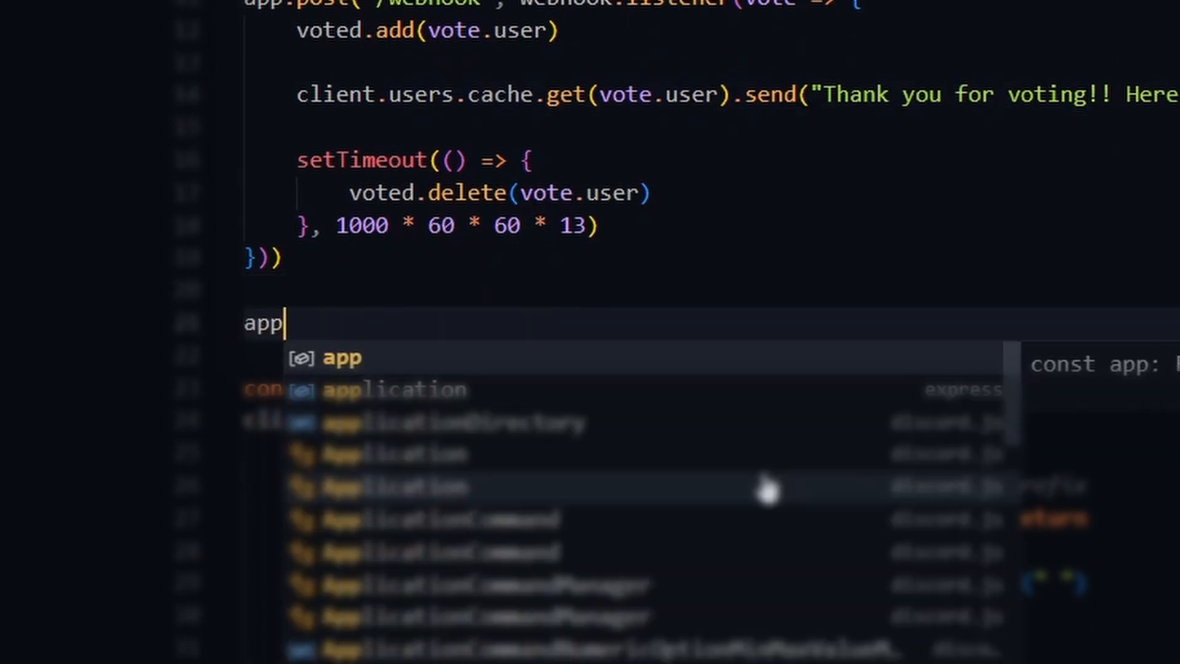
pyautogui.write('.listen()')
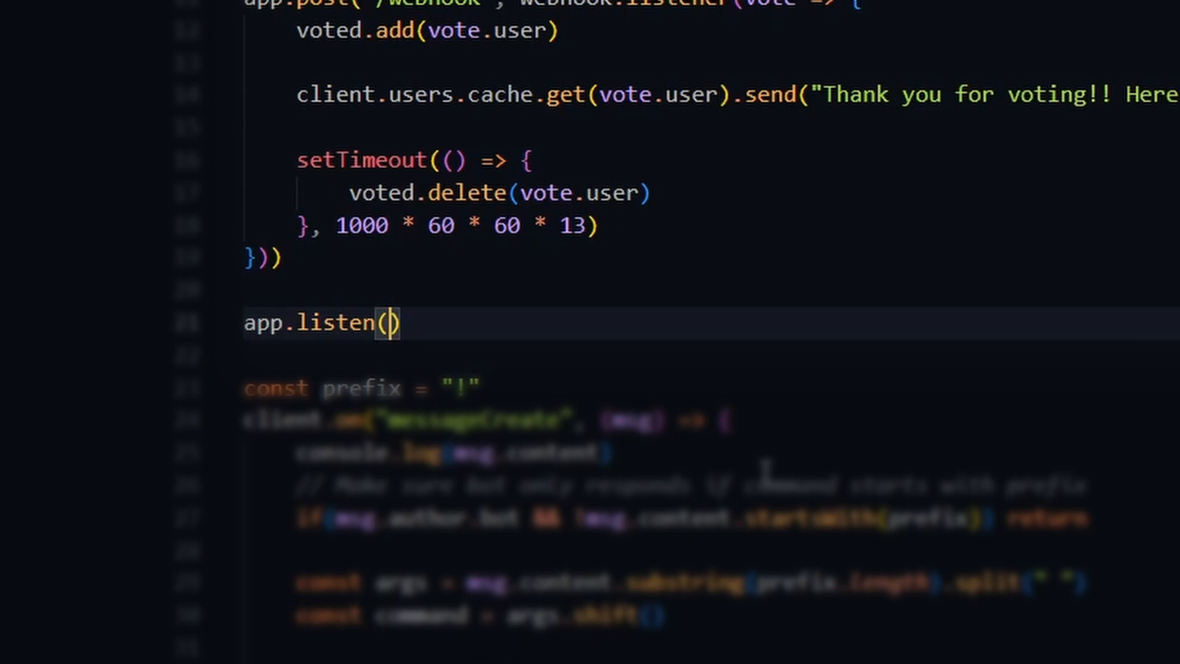
pyautogui.write('8080')
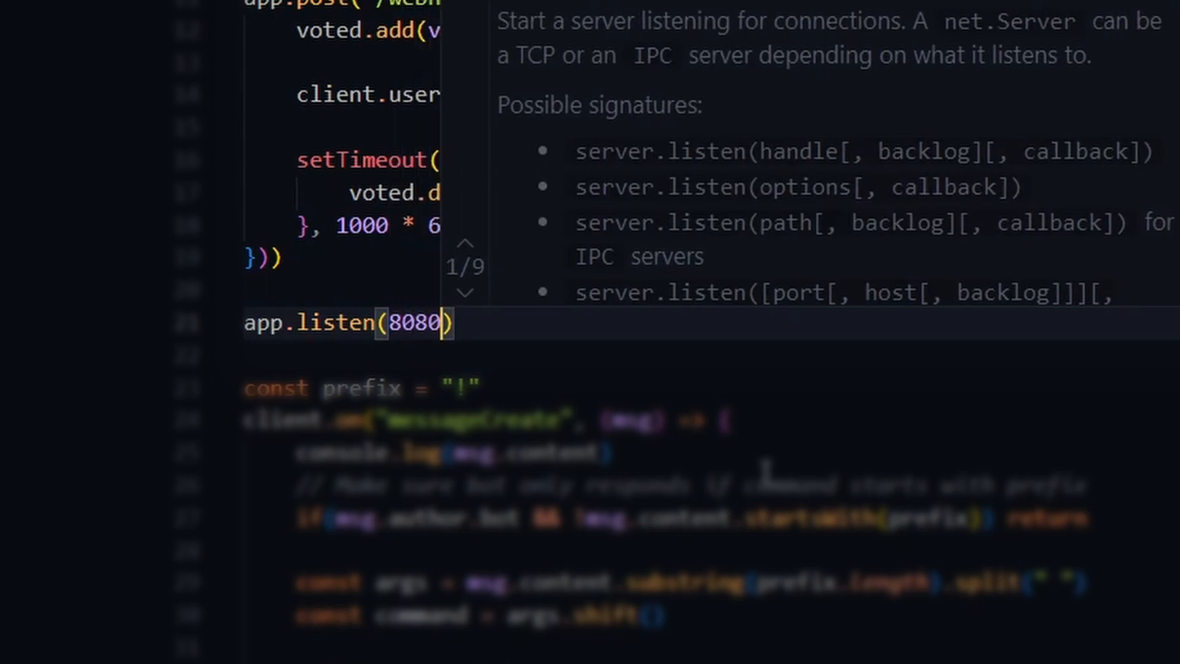
# In the reward case, reply "10 bot buxx for free!! :D" only if voted.has(msg.author.id)
pyautogui.scroll(-3)
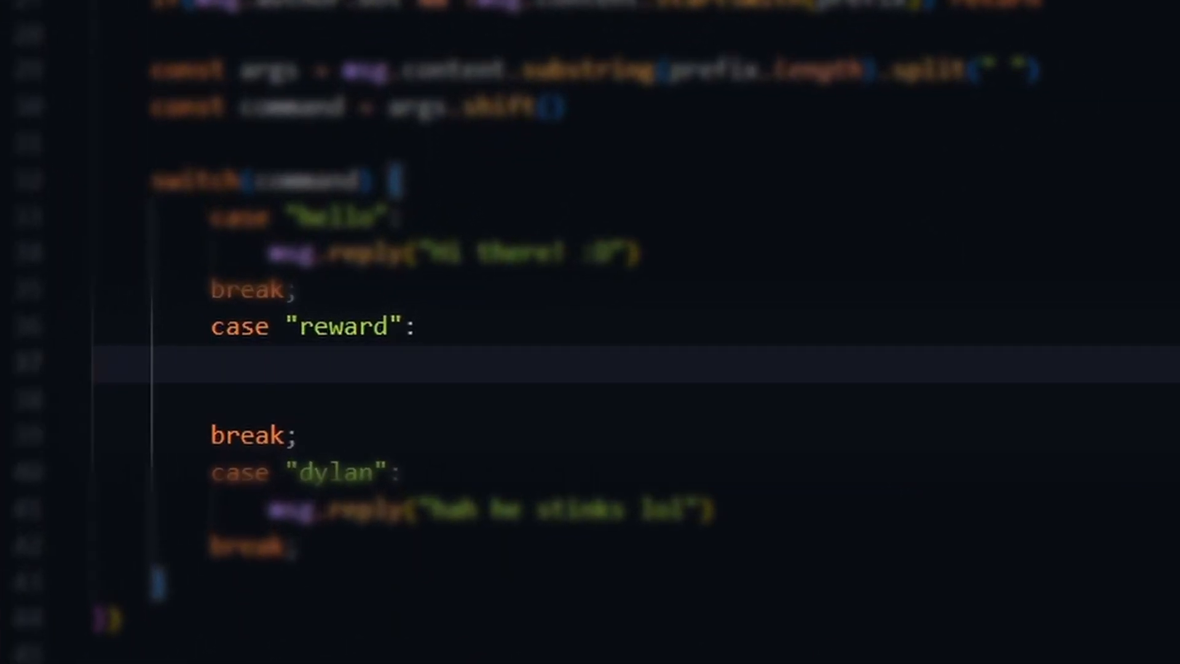
pyautogui.write('if(voted.has(msg.author.id')
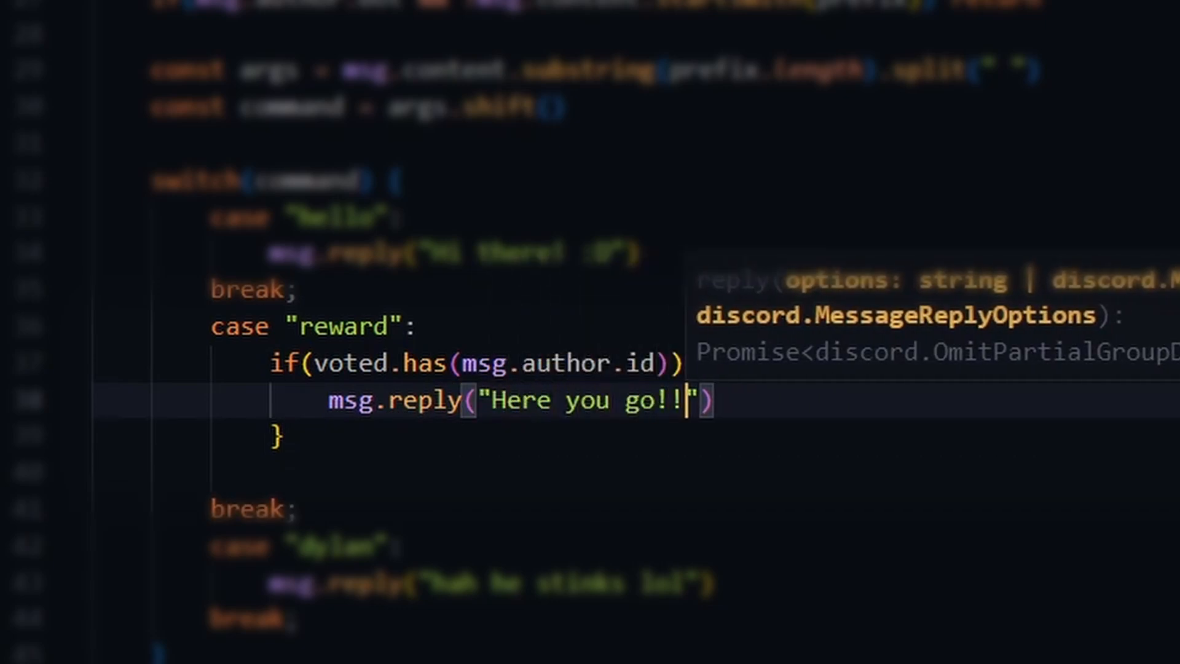
pyautogui.write('10 bot buxx for free!! :D')
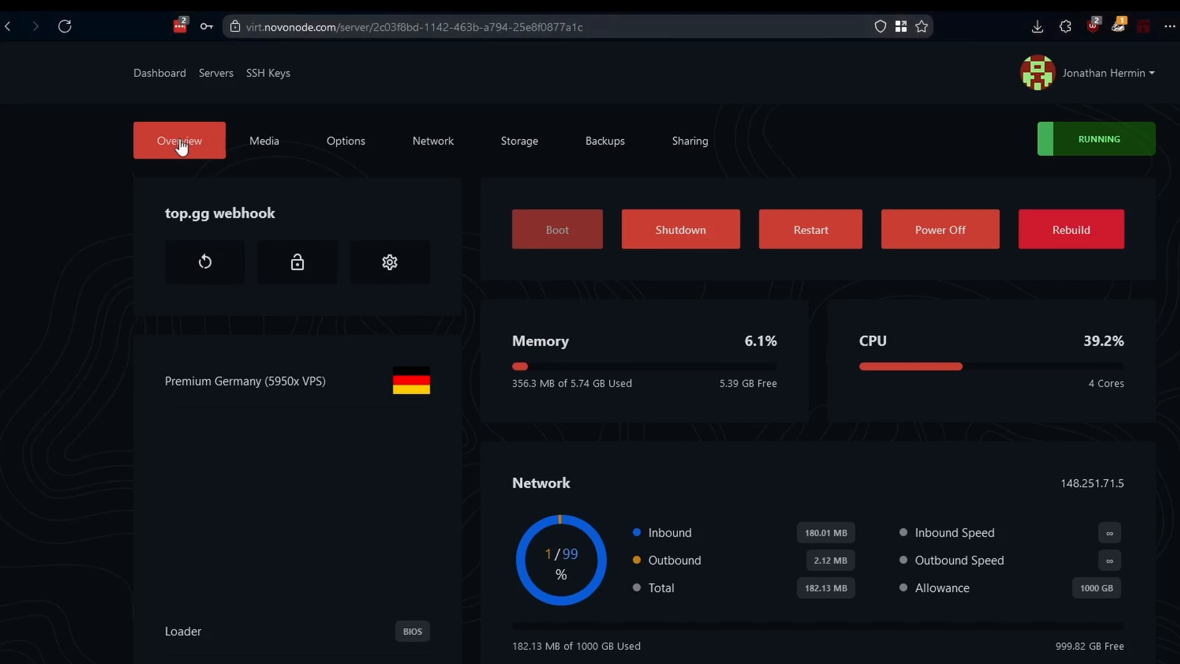
# View the NovoNode server's network details to read its IPv4 address
pyautogui.click(433, 140)
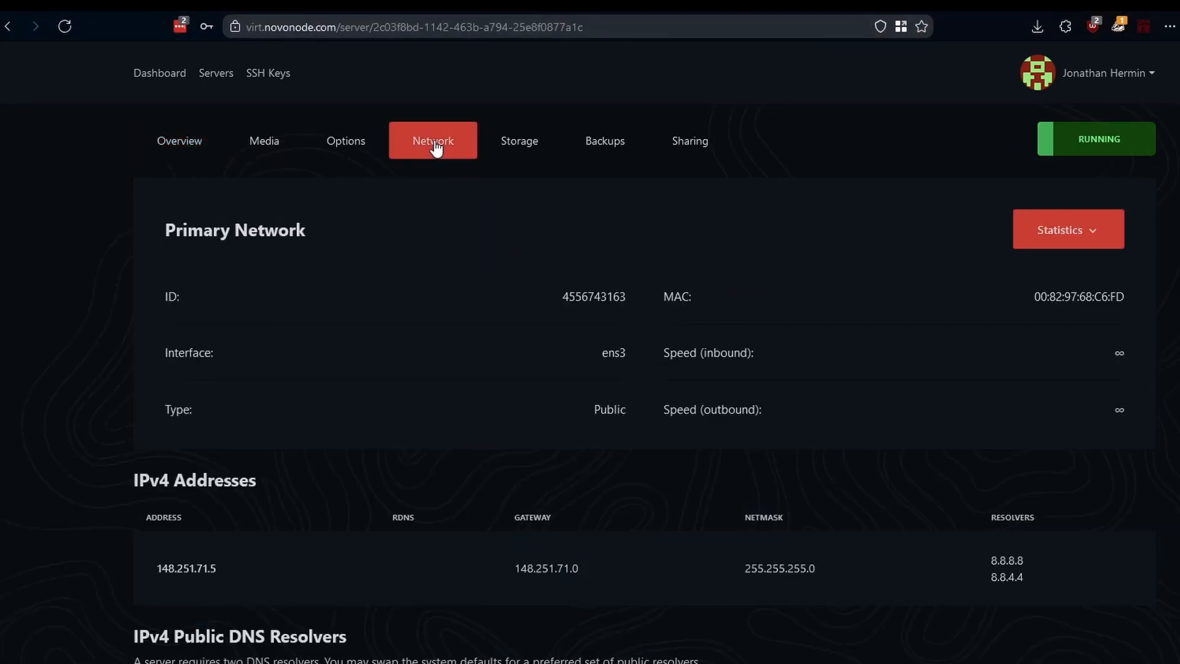
pyautogui.moveTo(522, 571)
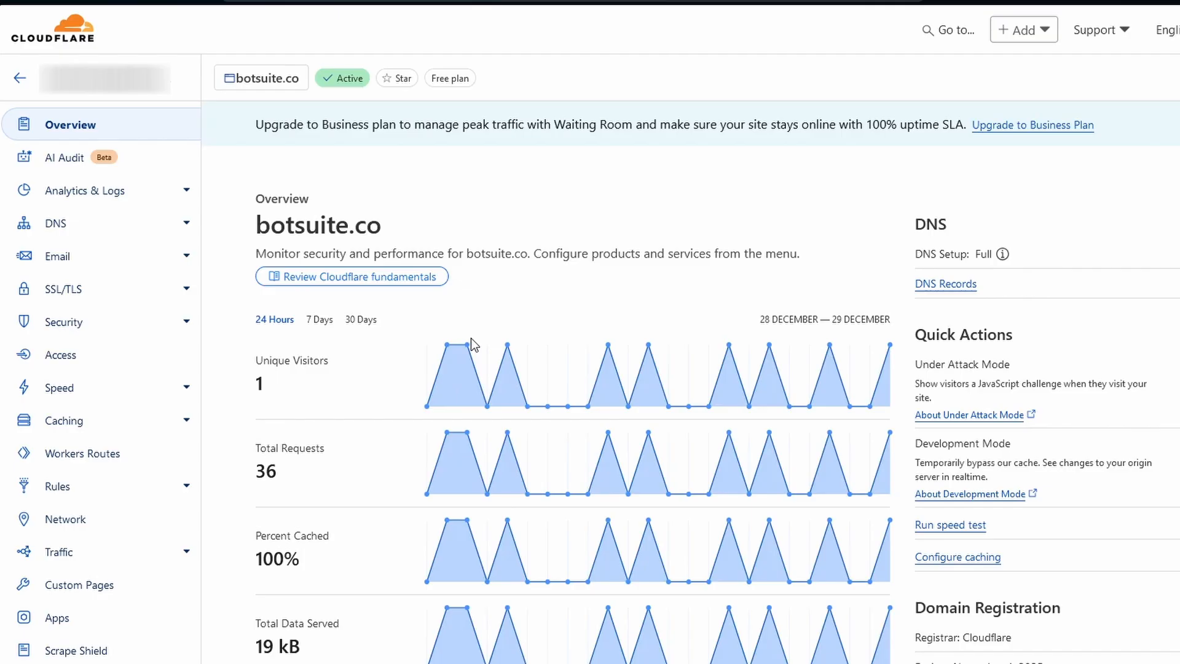
pyautogui.moveTo(126, 229)
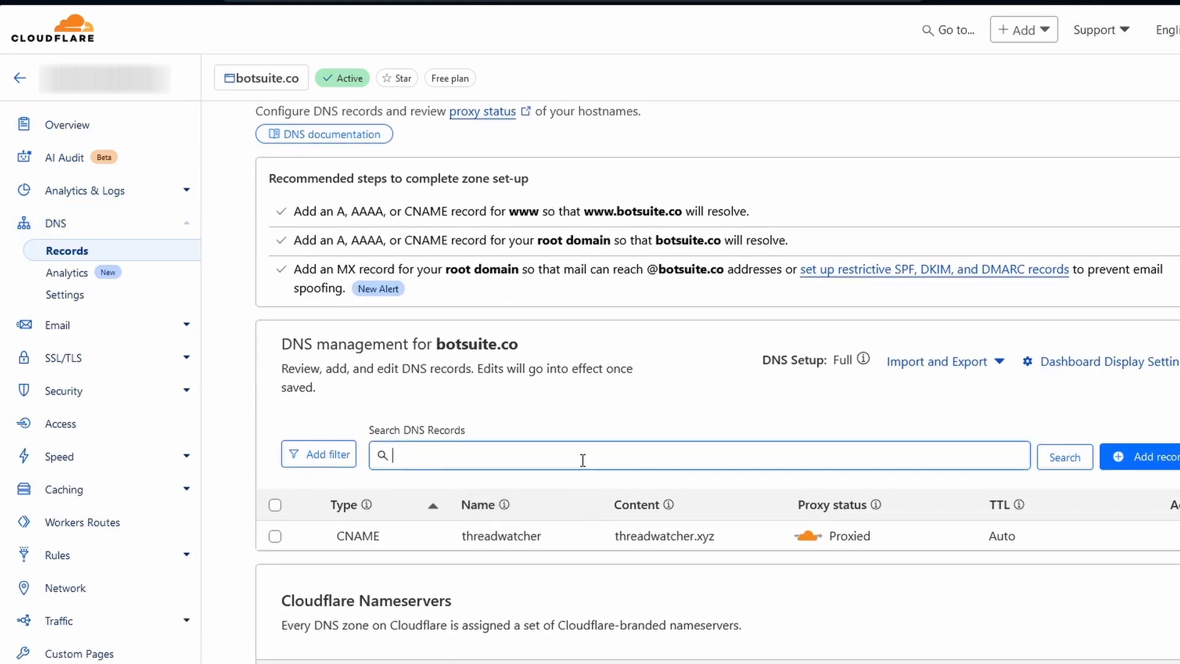
# Add a proxied A record pointing @ (botsuite.co) to 148.251.71.5 and save it
pyautogui.click(1147, 457)
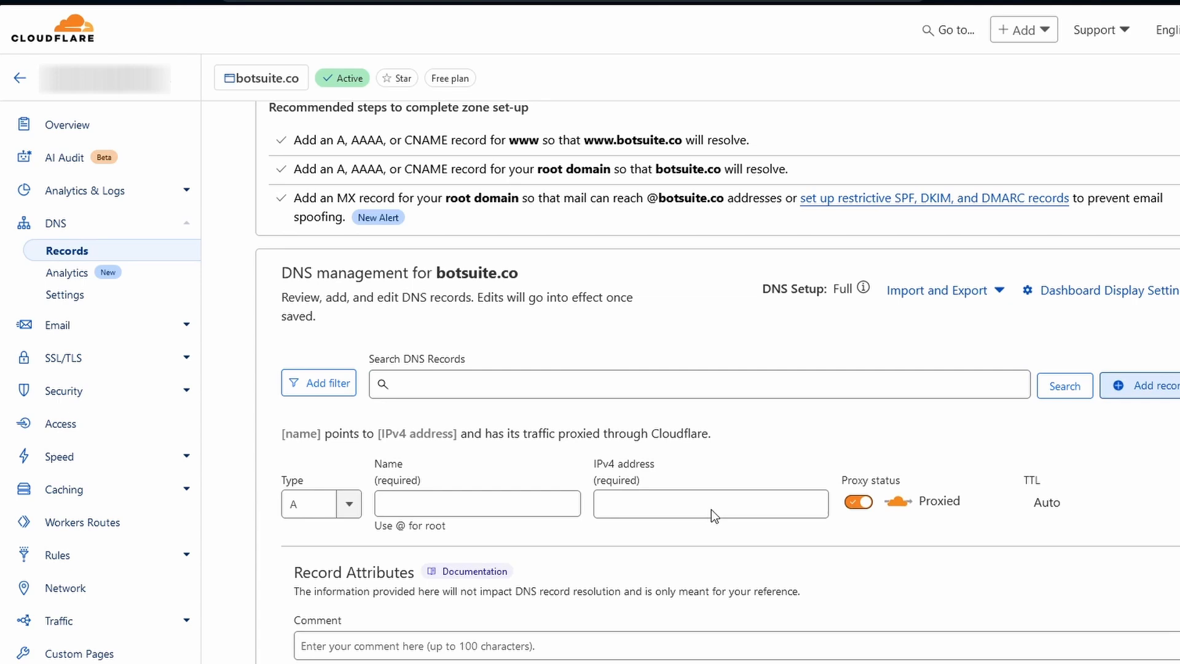
pyautogui.click(709, 494)
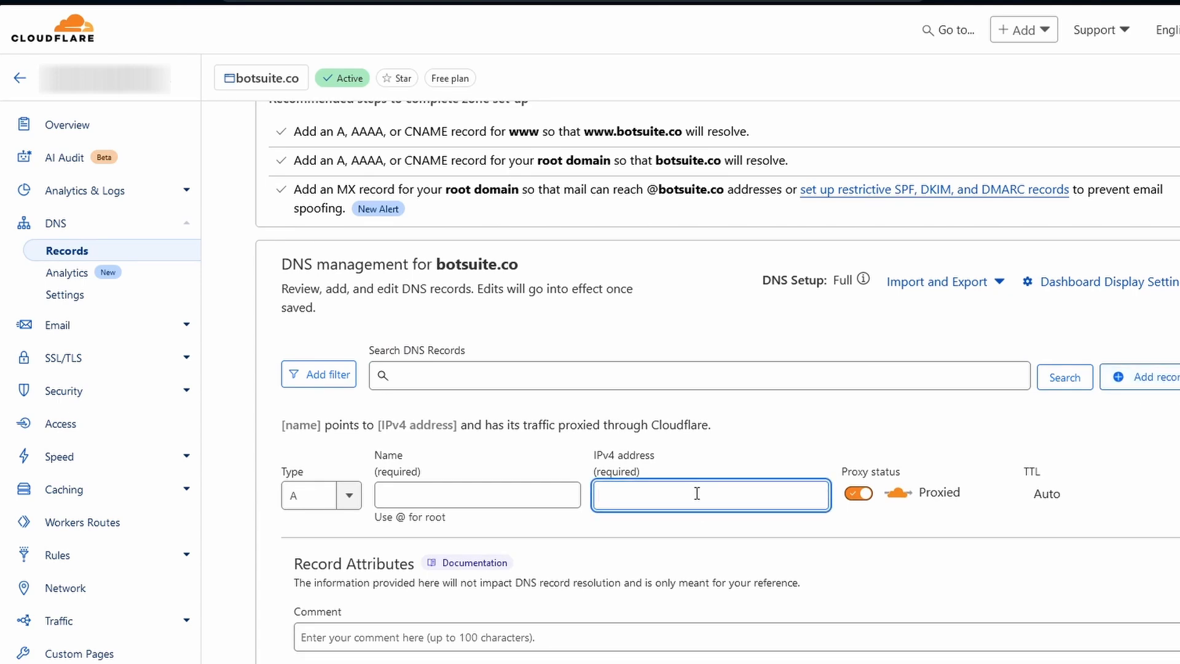
pyautogui.write('148.251.71.5')
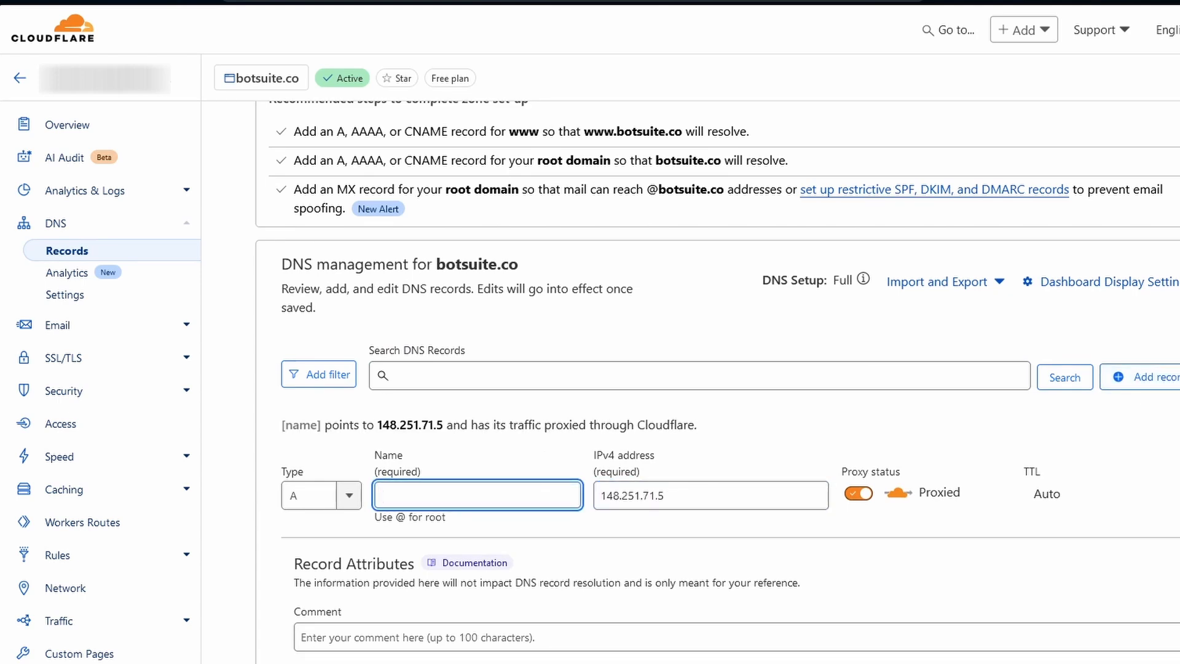
pyautogui.write('@')
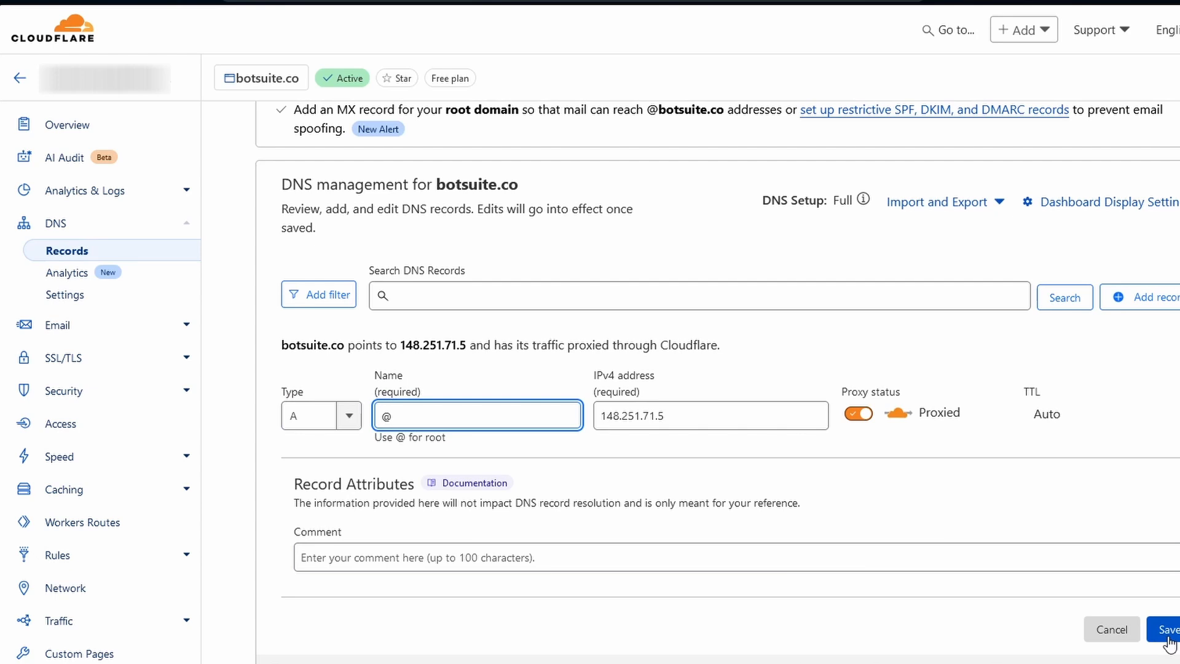
pyautogui.click(1168, 628)
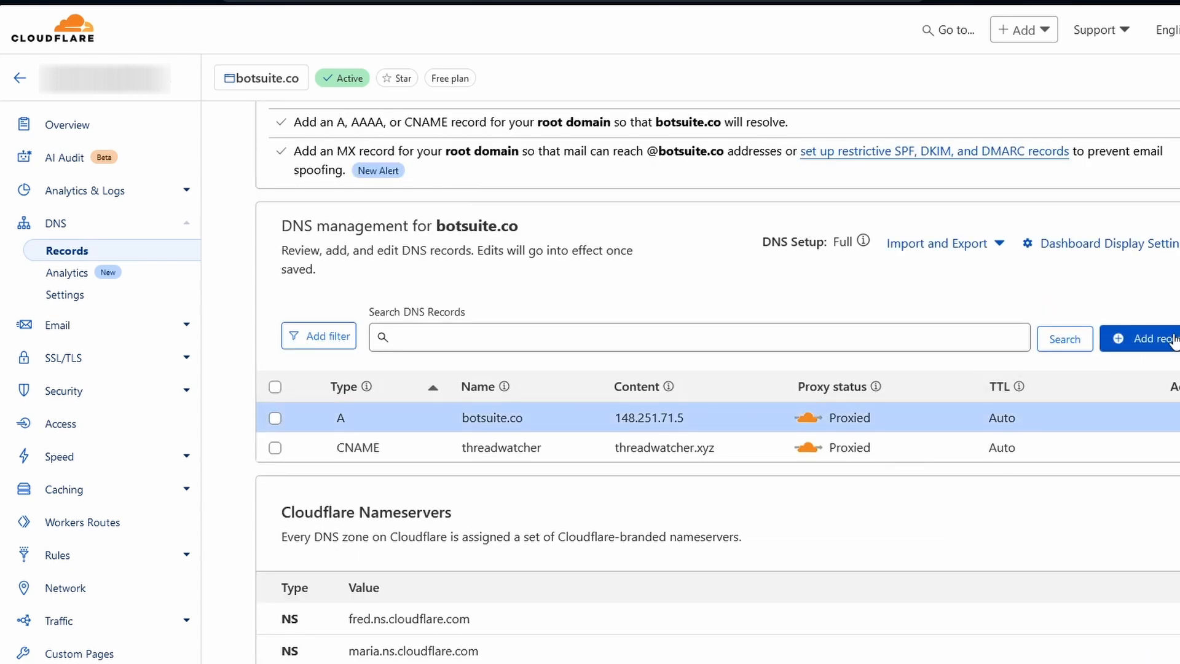
# Start a CNAME record named webhook targeting @
pyautogui.click(1147, 338)
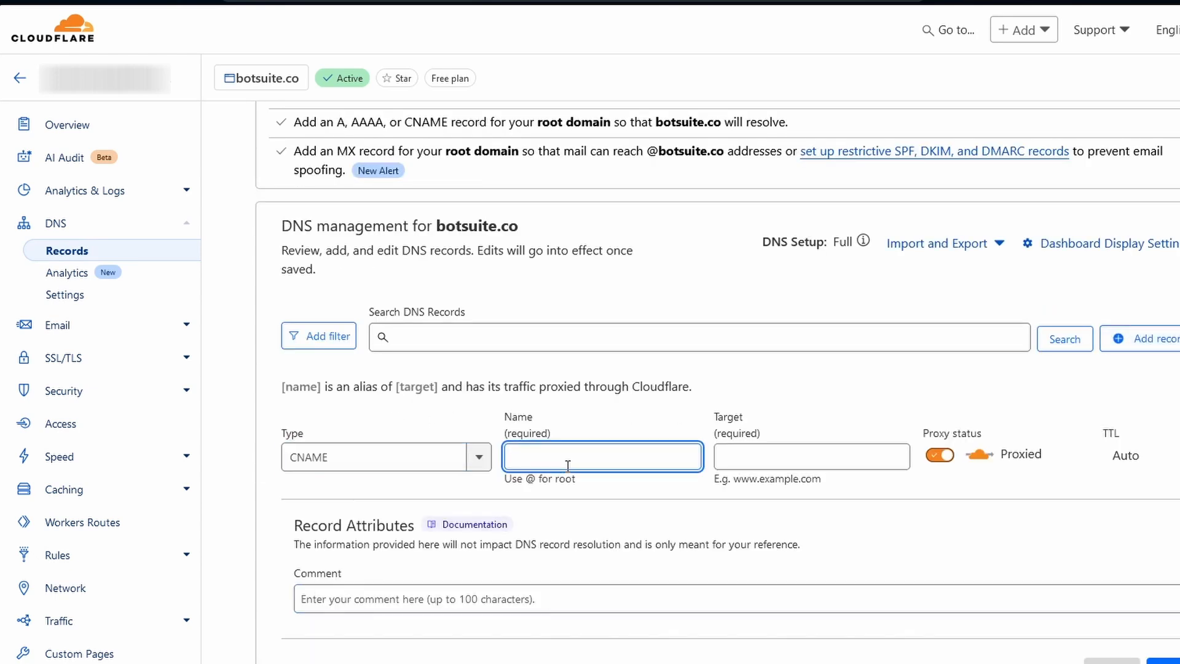
pyautogui.write('webhook')
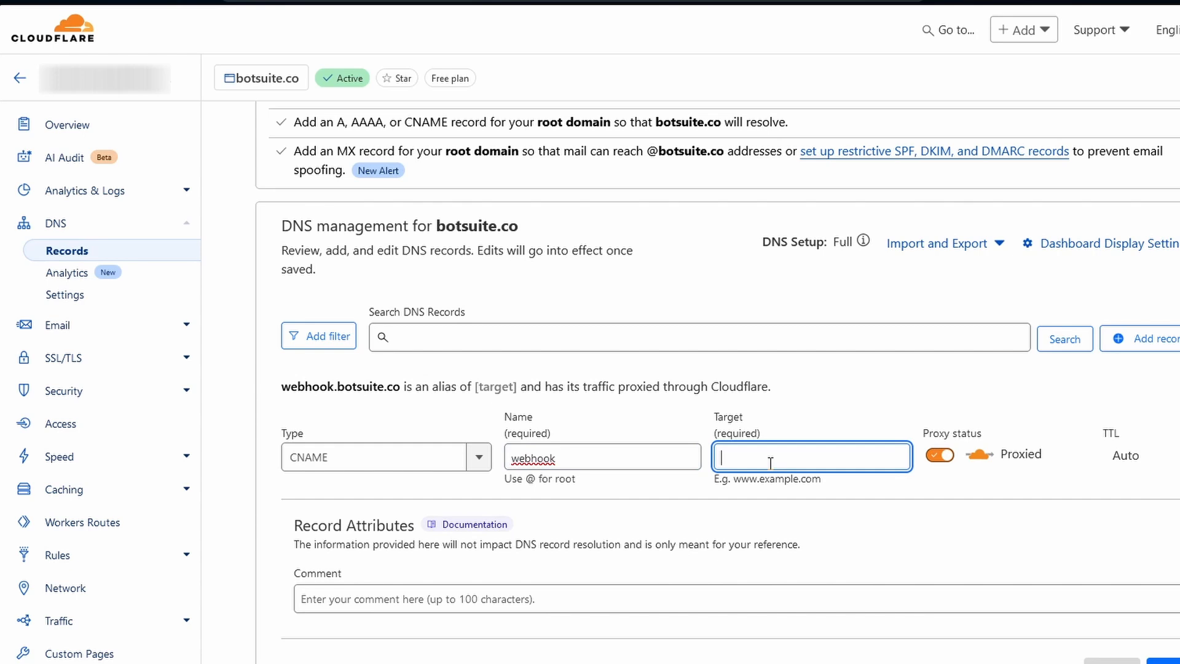
pyautogui.write('@')
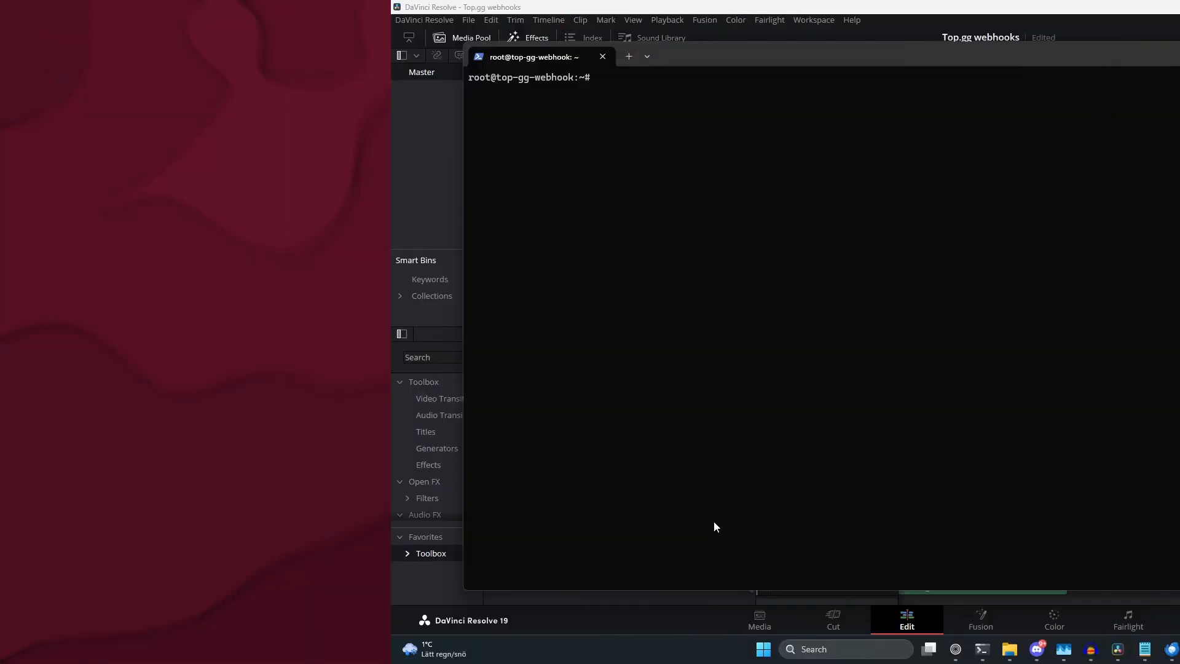
# Install nginx with apt, move to /etc/nginx/sites-enabled and create a webhook file in nano
pyautogui.write('sudo apt update')
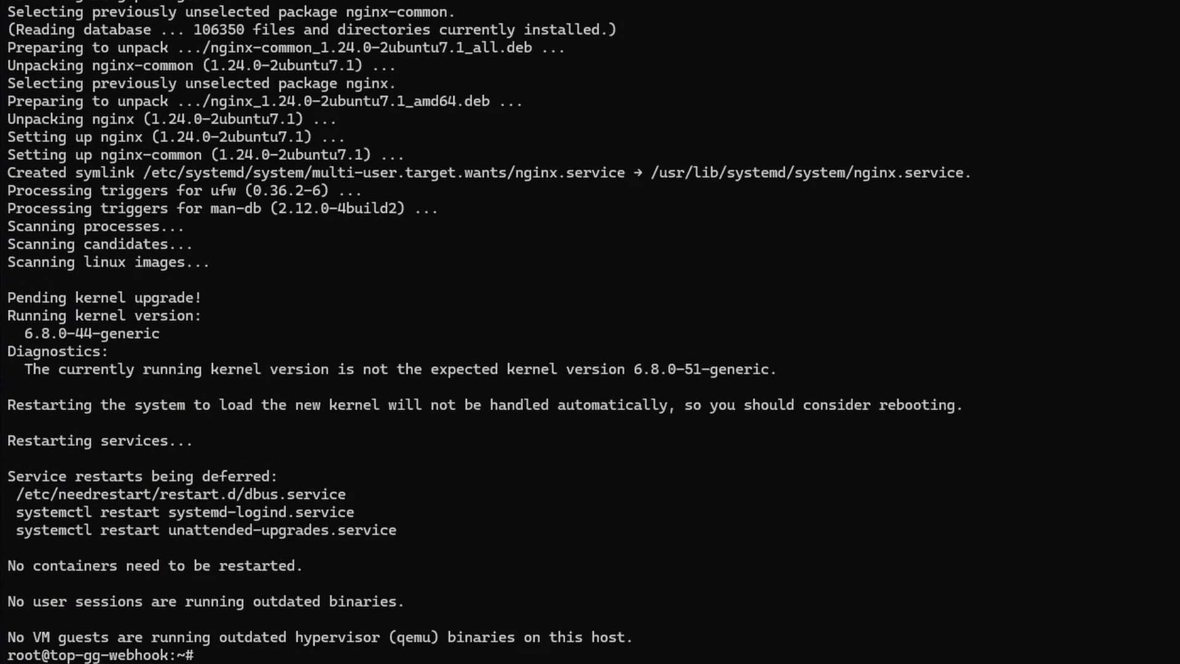
pyautogui.write('cd /etc/nginx/sites-enabled')
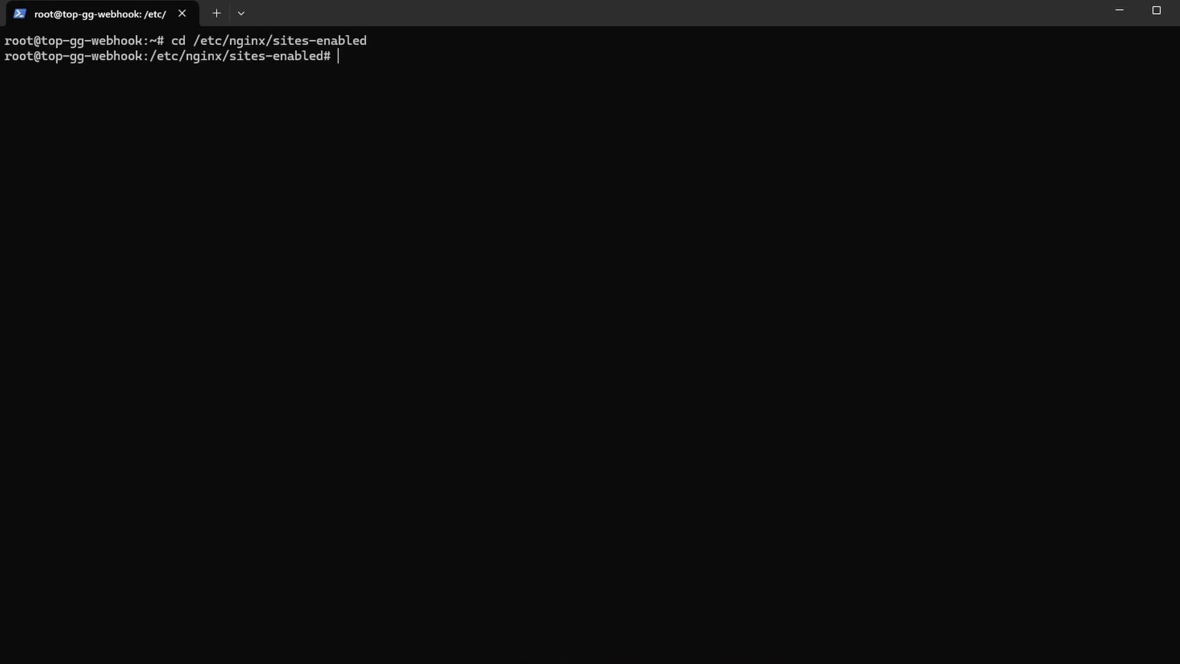
pyautogui.write('n')
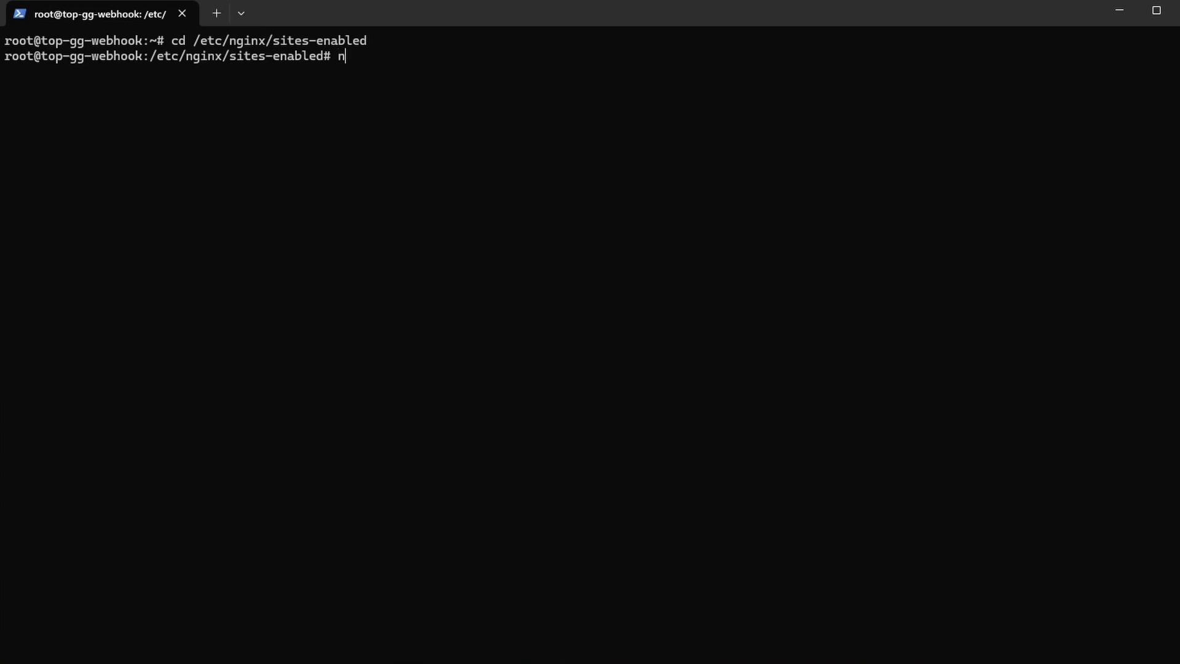
pyautogui.write('ano webh')
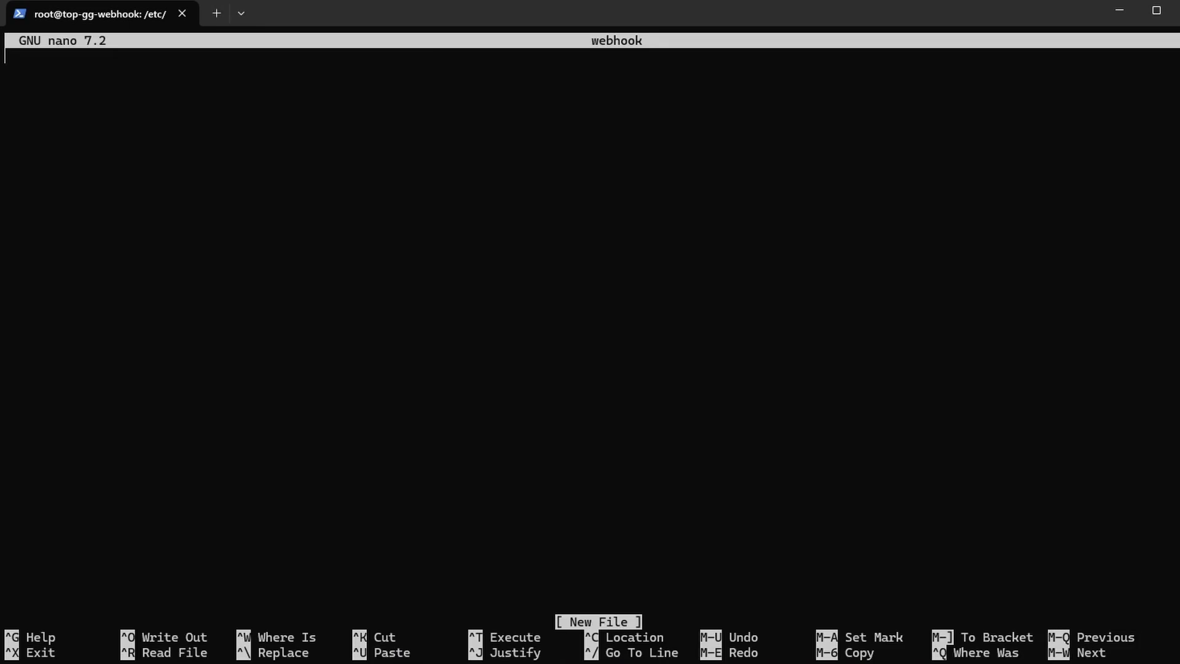
# Write a server block listening on port 80 with server_name webhook.botsuite.co
pyautogui.write('server {')
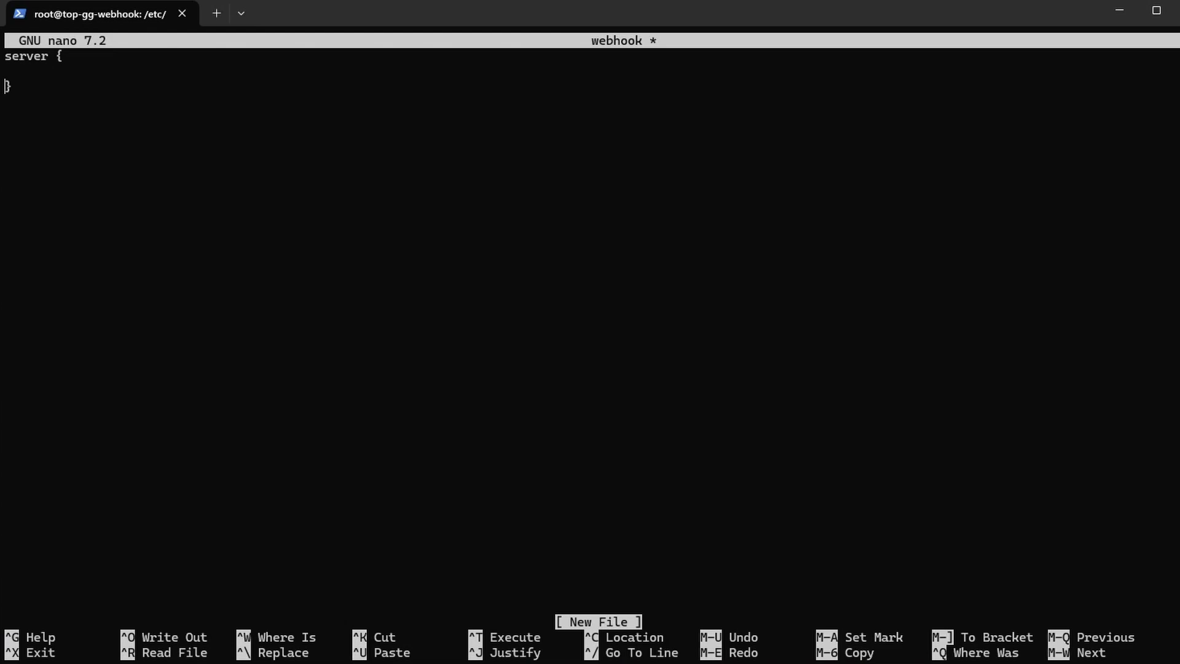
pyautogui.press('Enter')
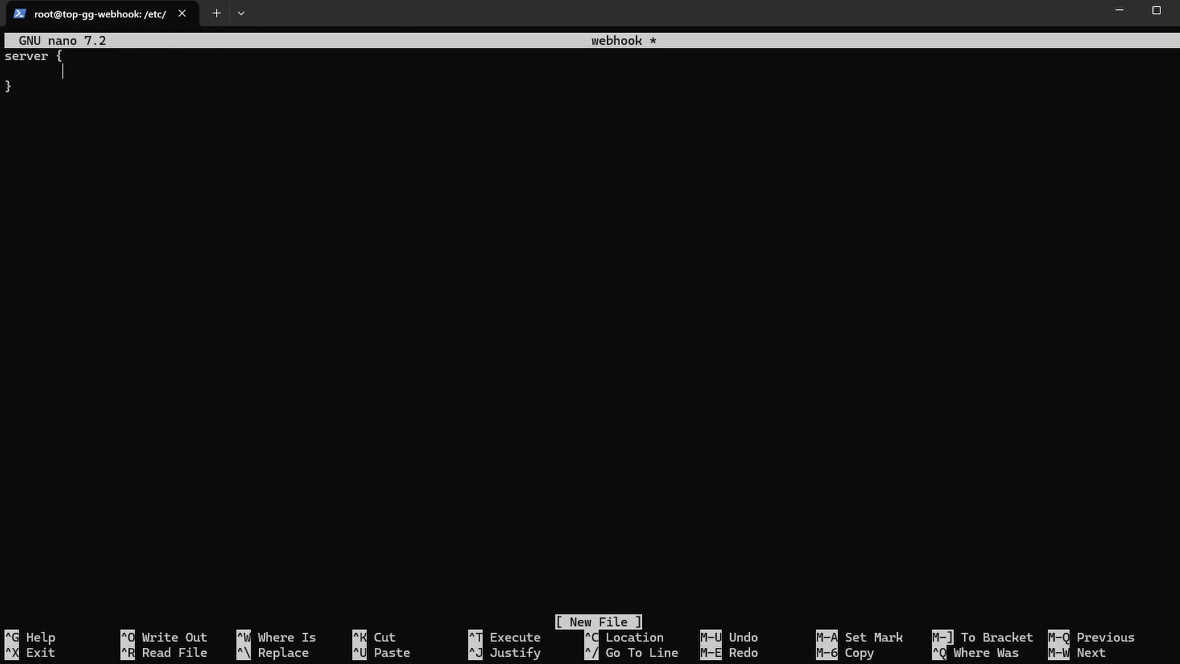
pyautogui.write('listen 80;')
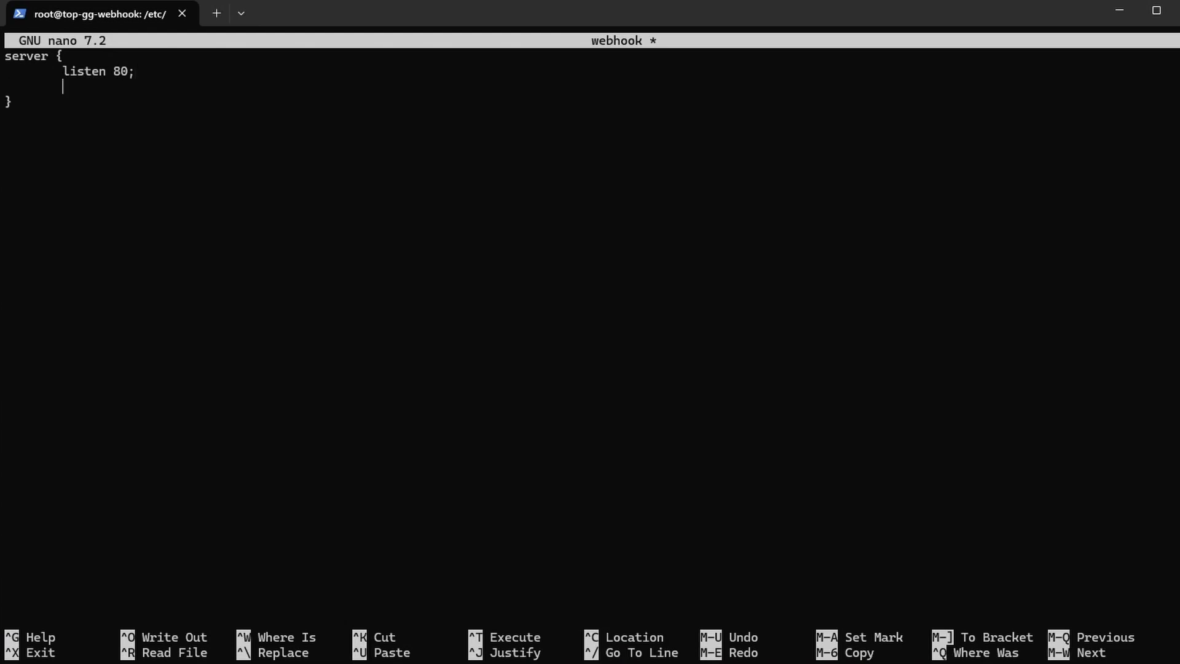
pyautogui.write('server_name webhook.bot')
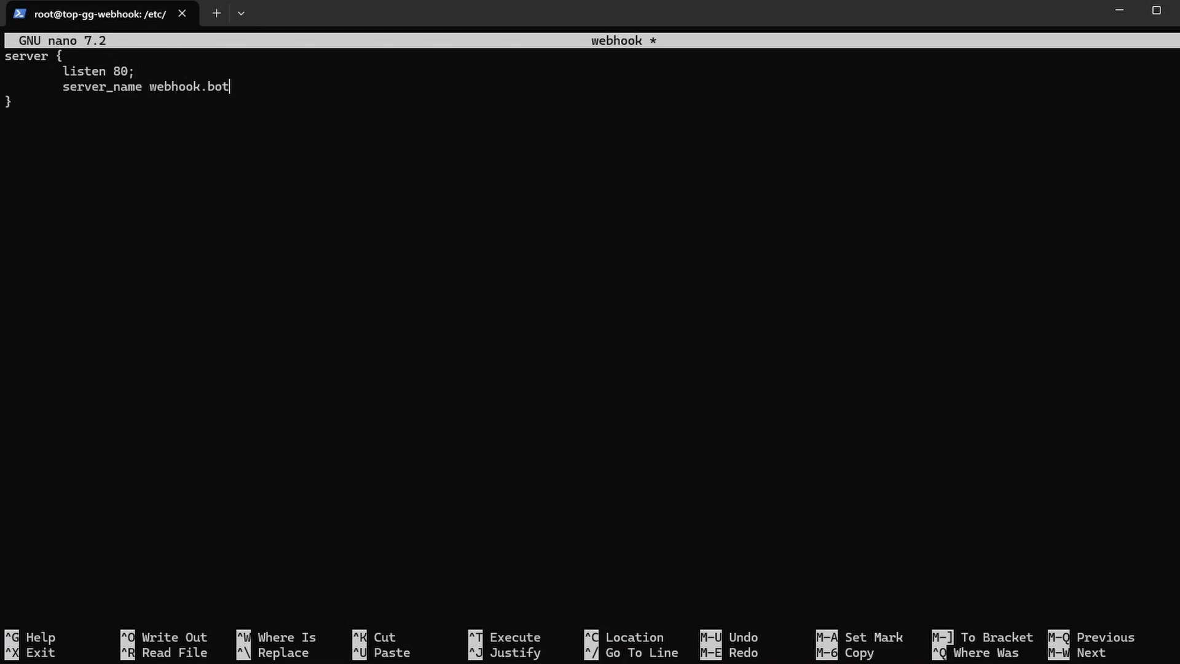
pyautogui.write('suite.co;')
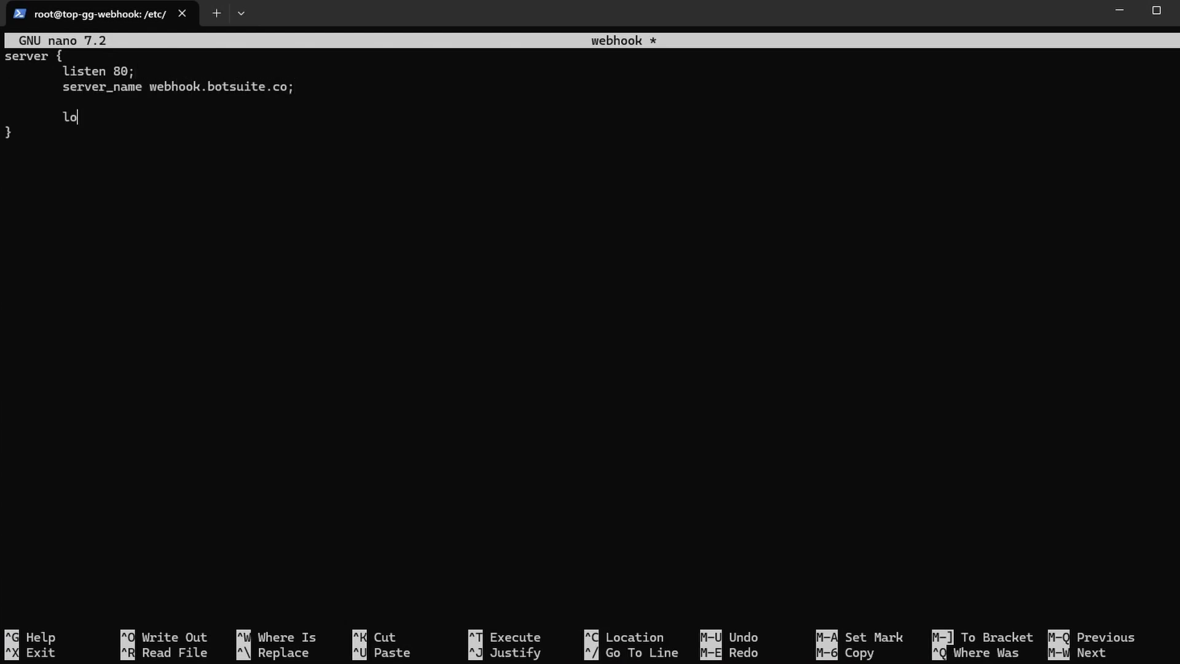
pyautogui.write('cation / {')
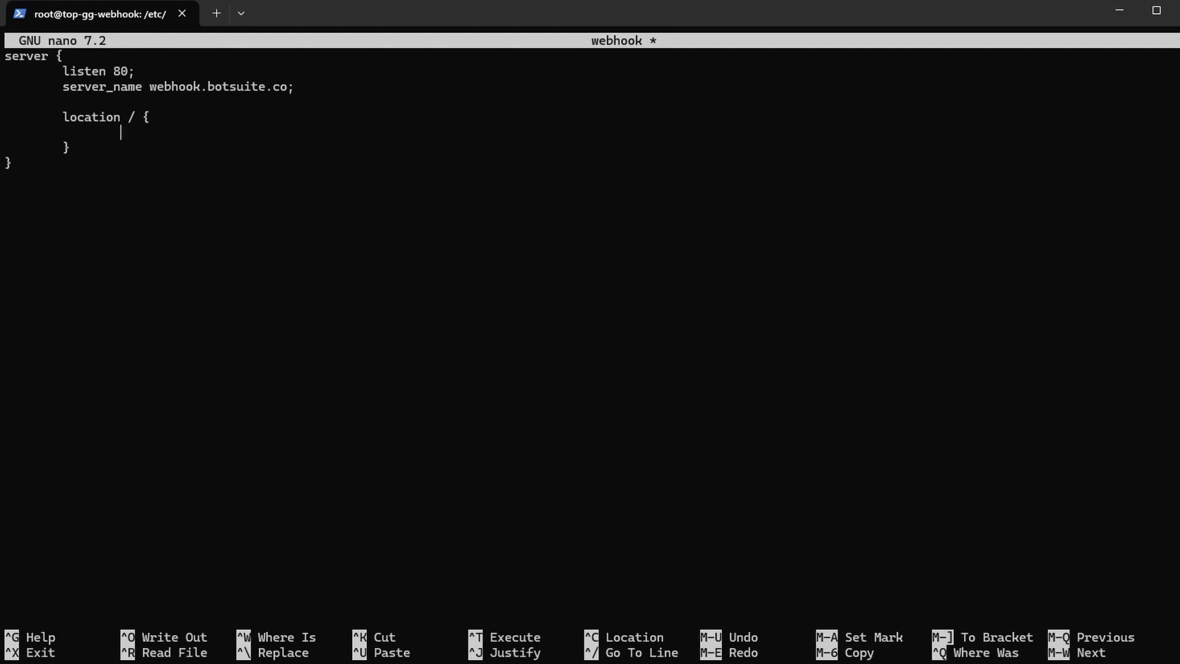
pyautogui.write('proxy_pass http://localhost:')
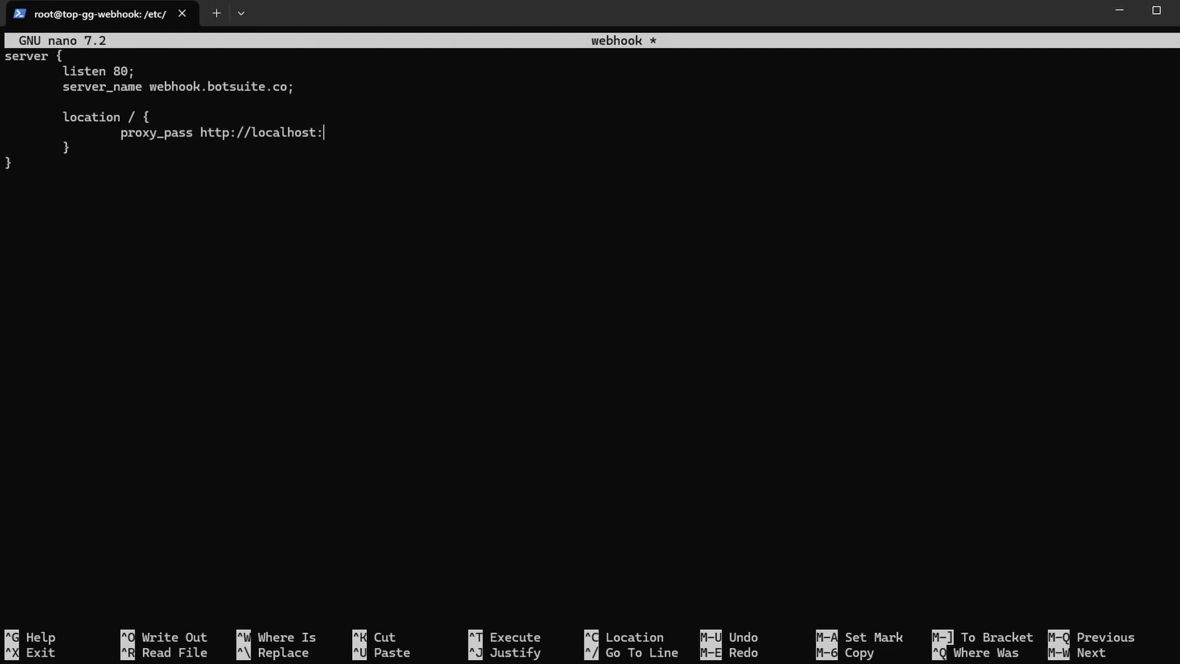
pyautogui.write('8080;')
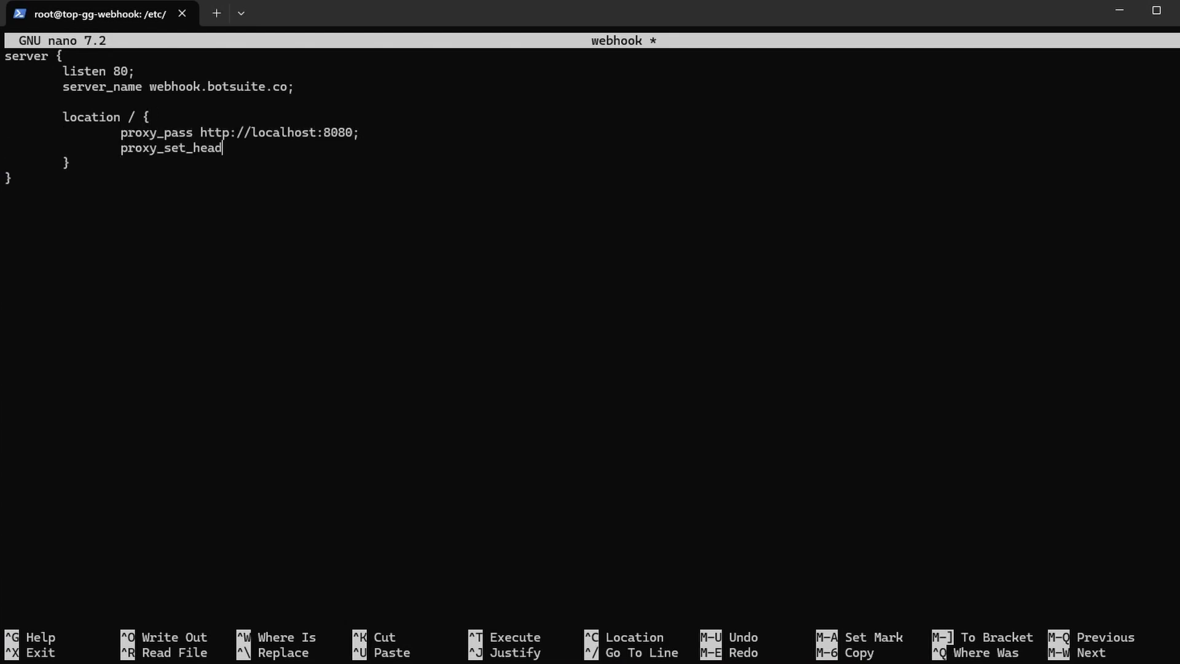
pyautogui.write('er Host $host;')
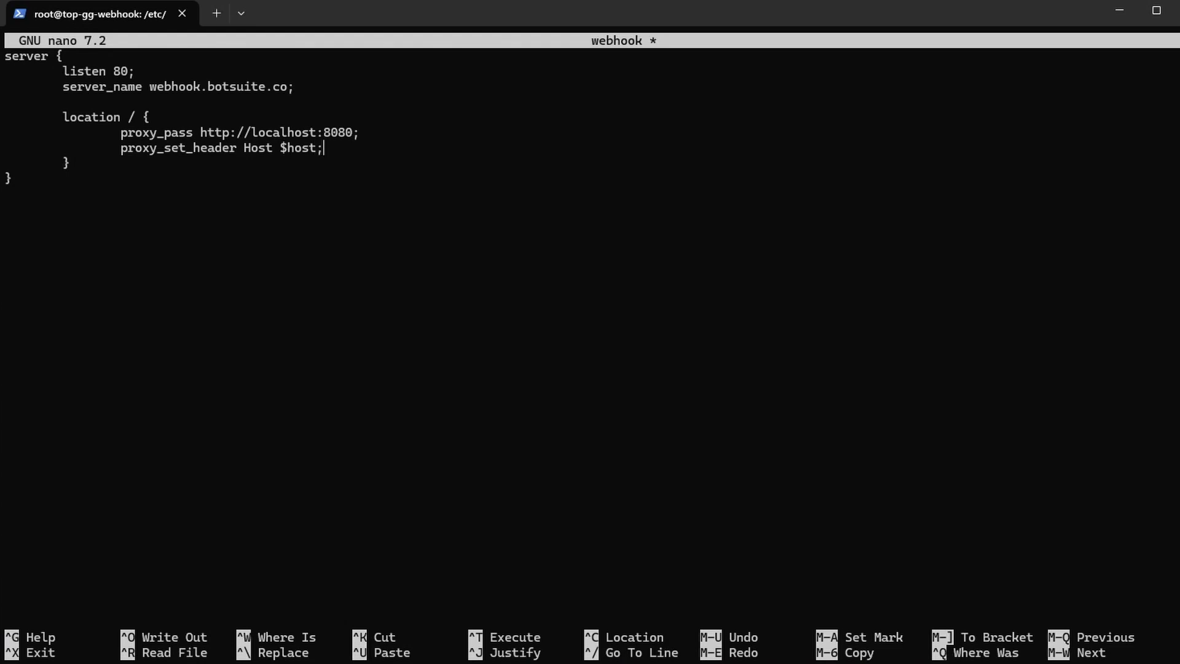
# Save the webhook file, leave nano and reload nginx
pyautogui.press('ctrl+o')
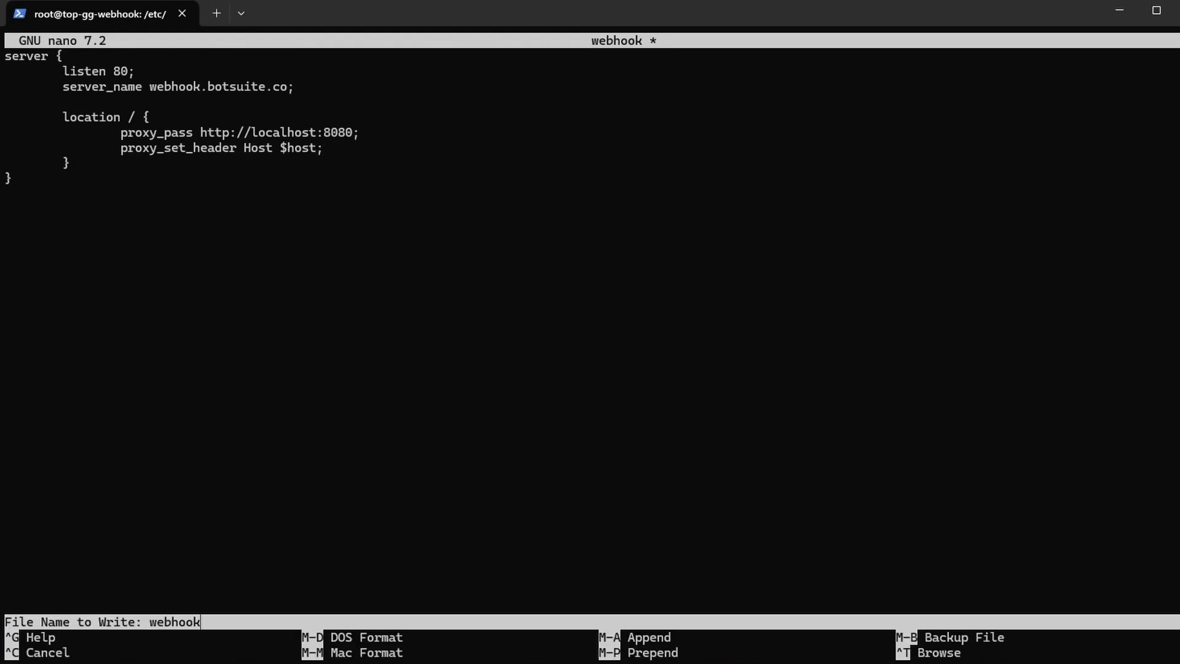
pyautogui.press('Enter')
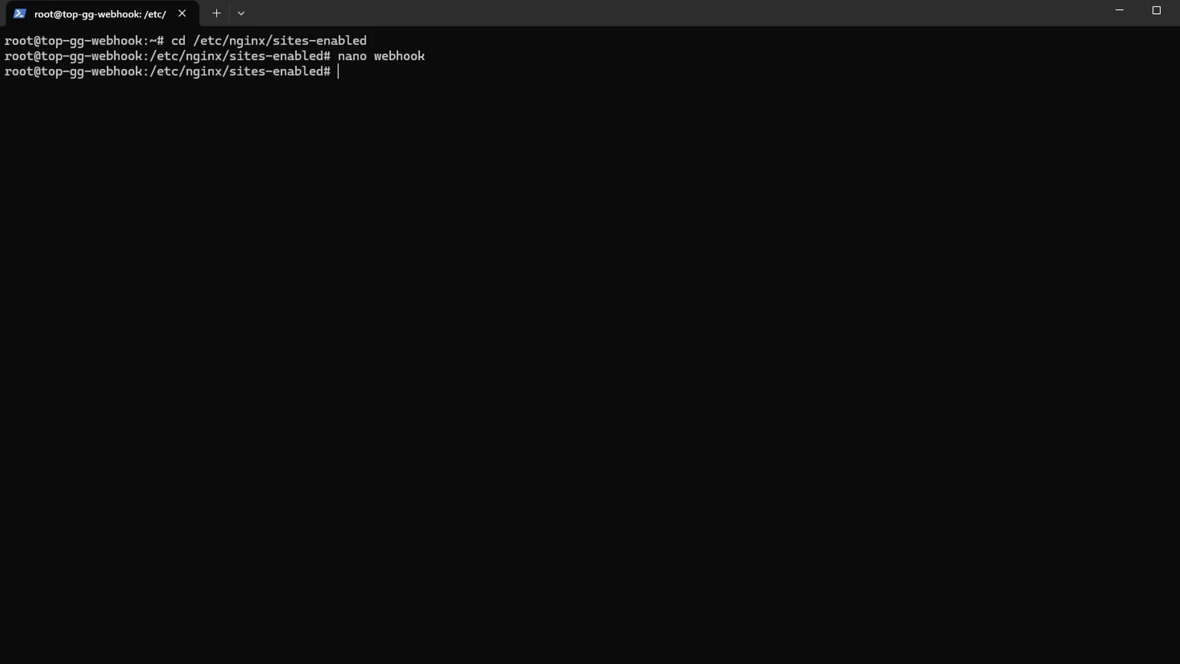
pyautogui.write('nginx -s reload')
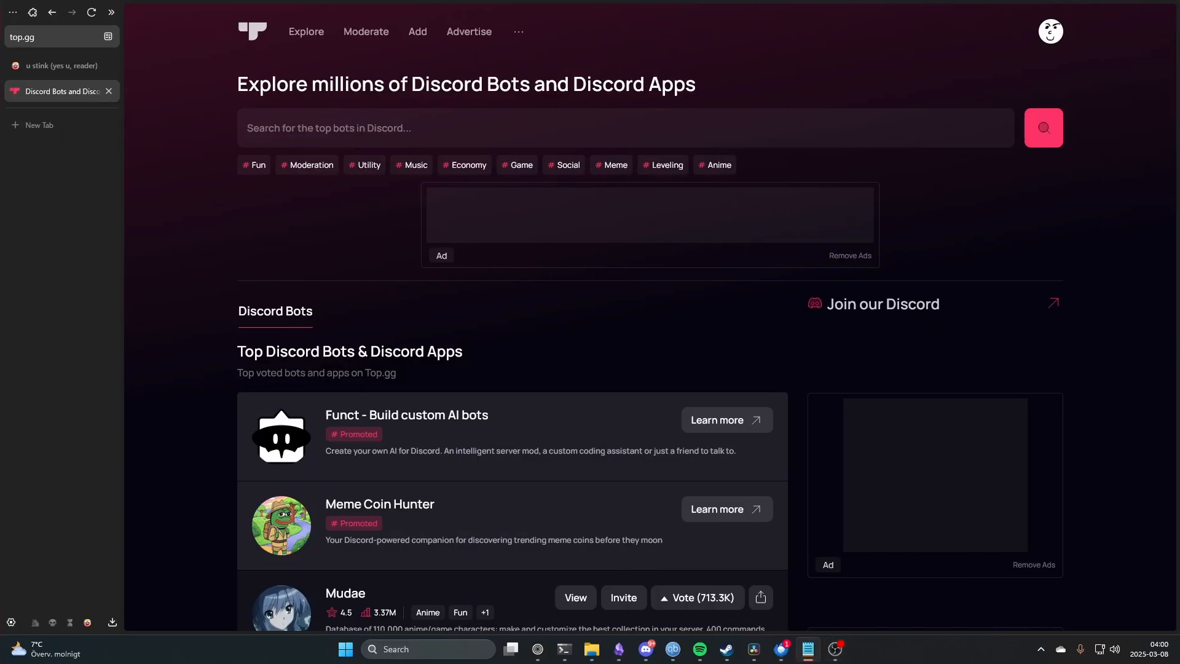
# Go to your top.gg profile and edit the Cool Test Bot listing
pyautogui.click(1048, 31)
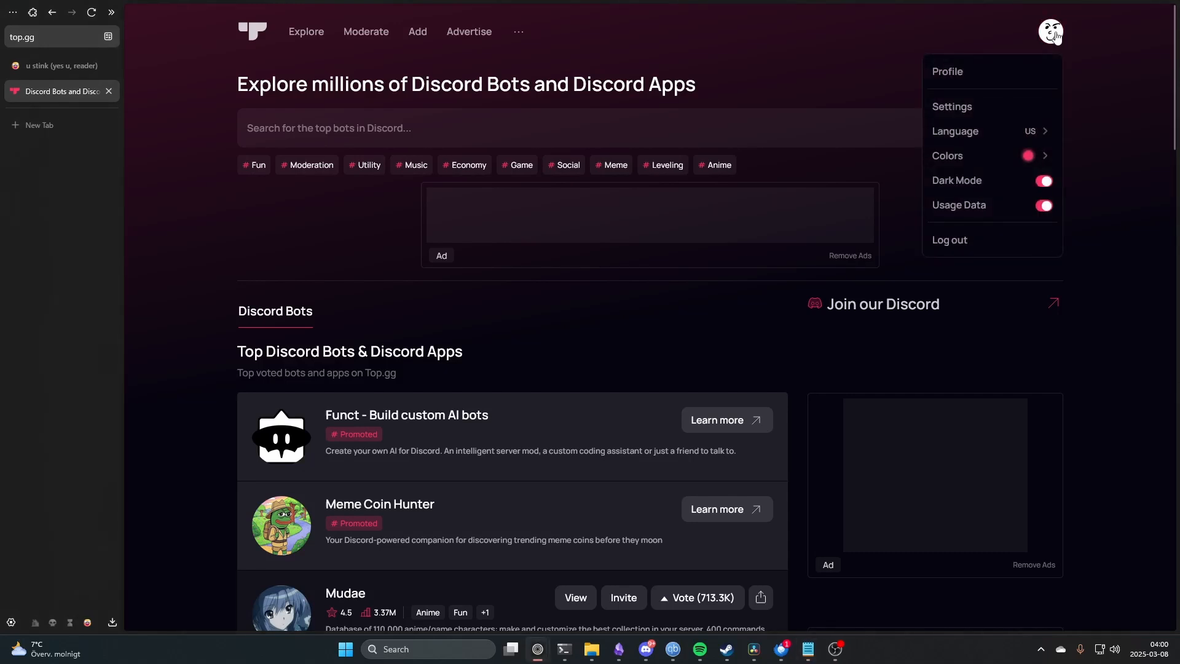
pyautogui.click(948, 71)
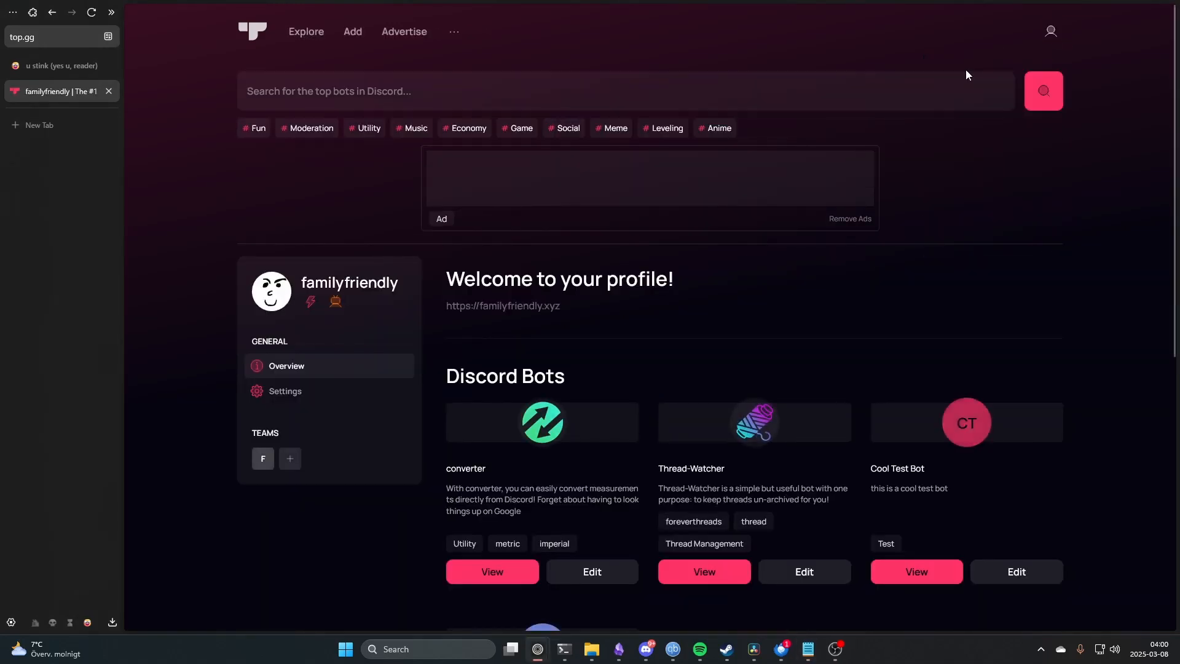
pyautogui.click(1015, 572)
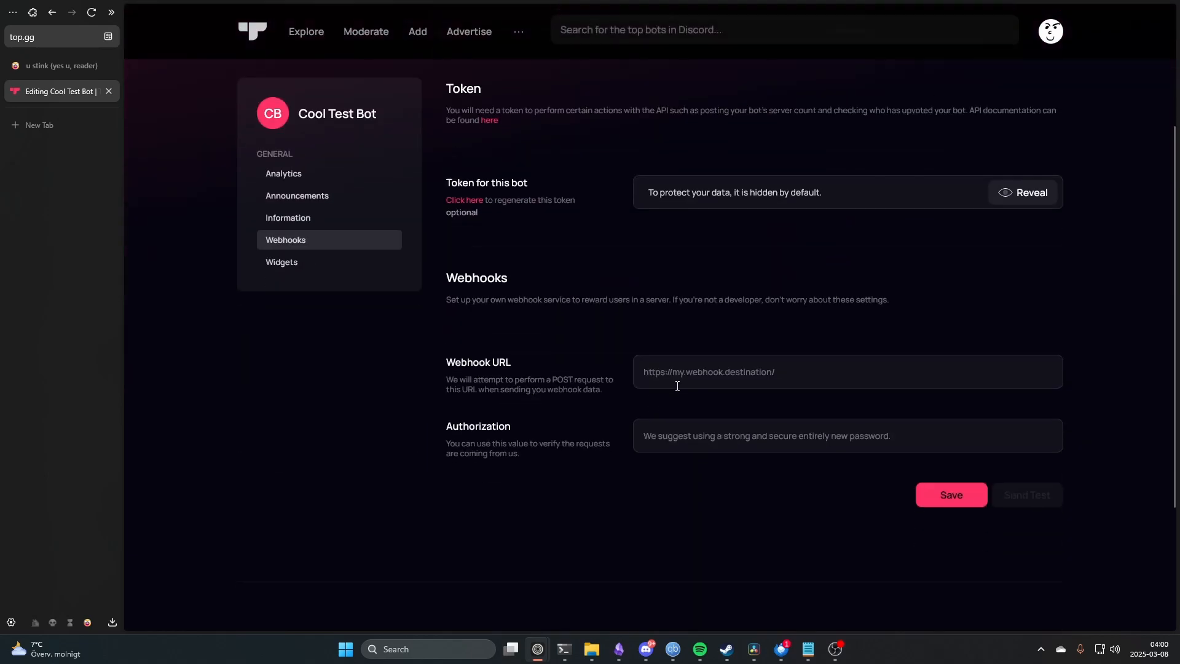
pyautogui.write('https://webhook.botsuite.co')
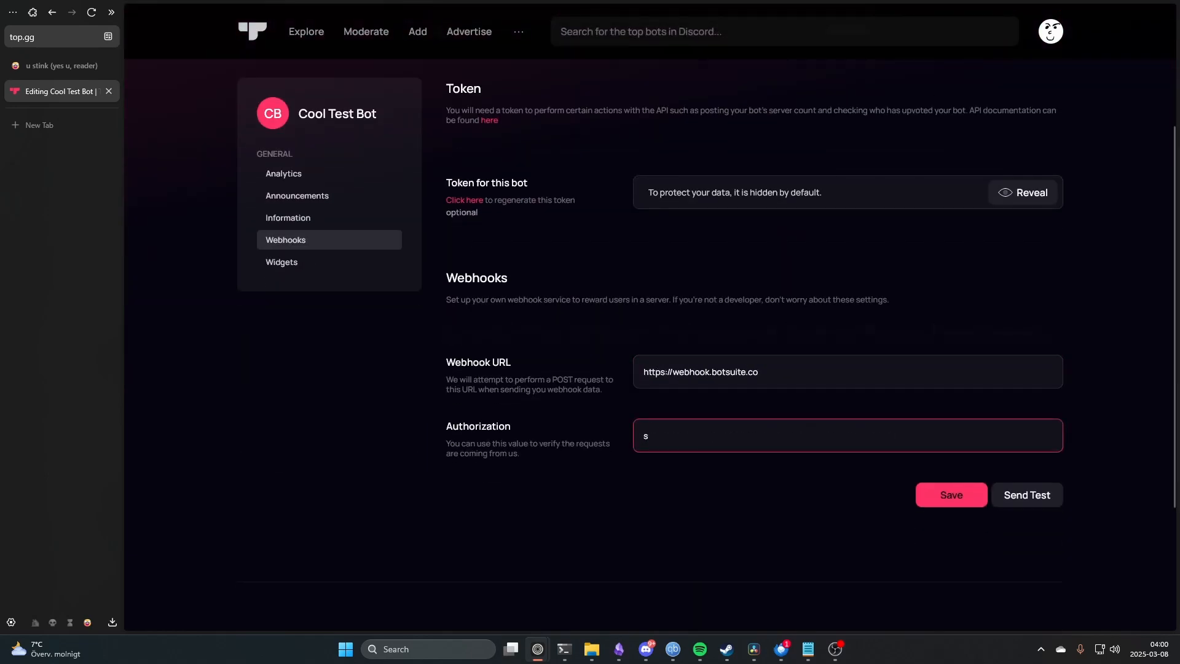
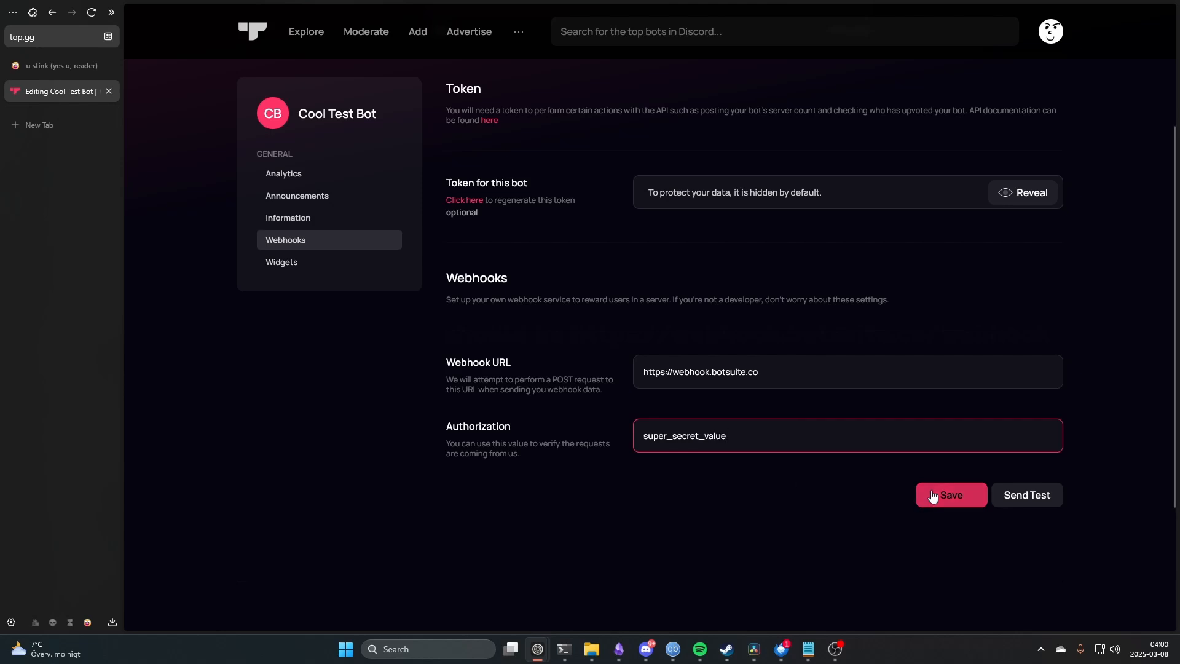